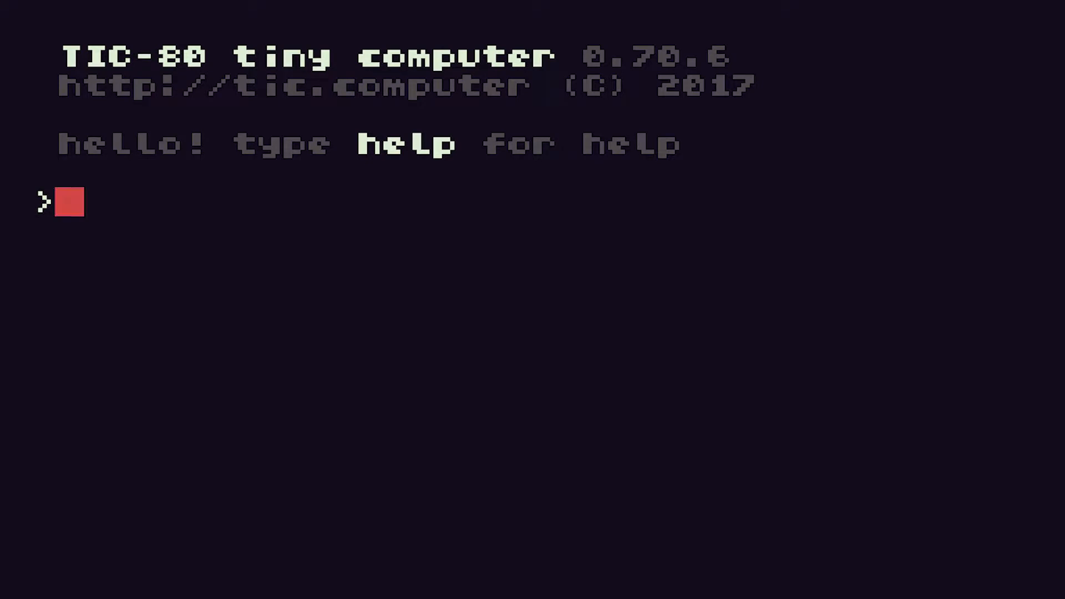
Load the lesson2 cart at the console and run it.
type("Load Less")
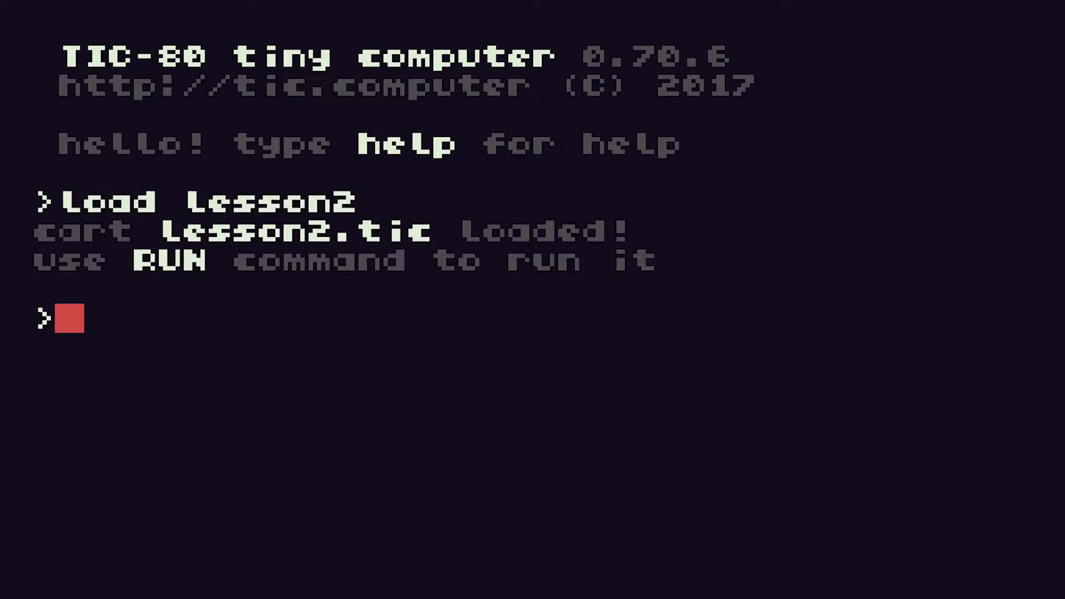
type("run")
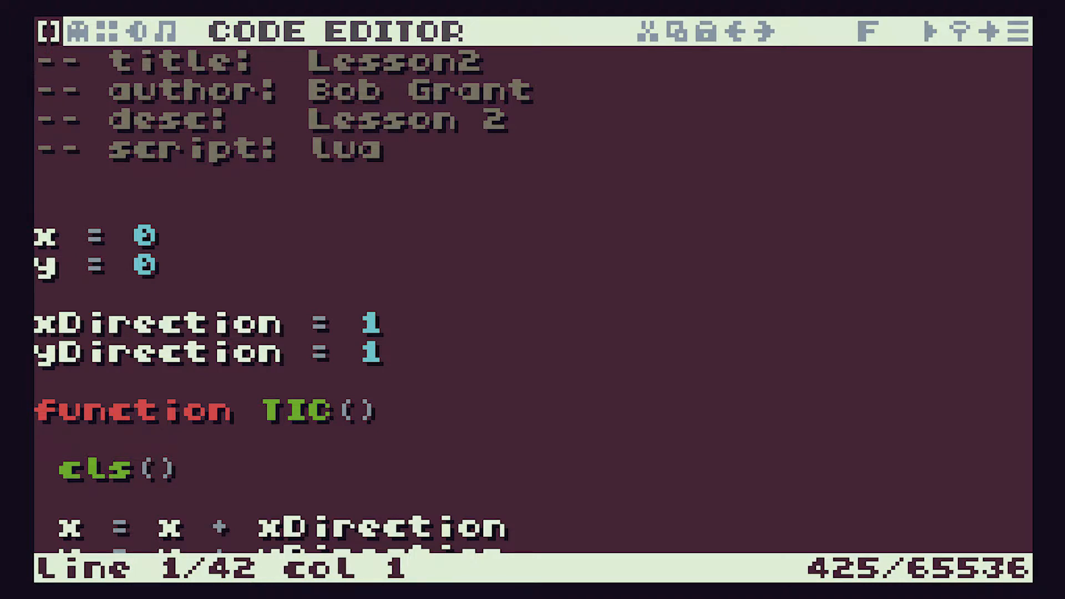
Retitle the cart header to Lesson3, then save it from the console.
left_click(441, 61)
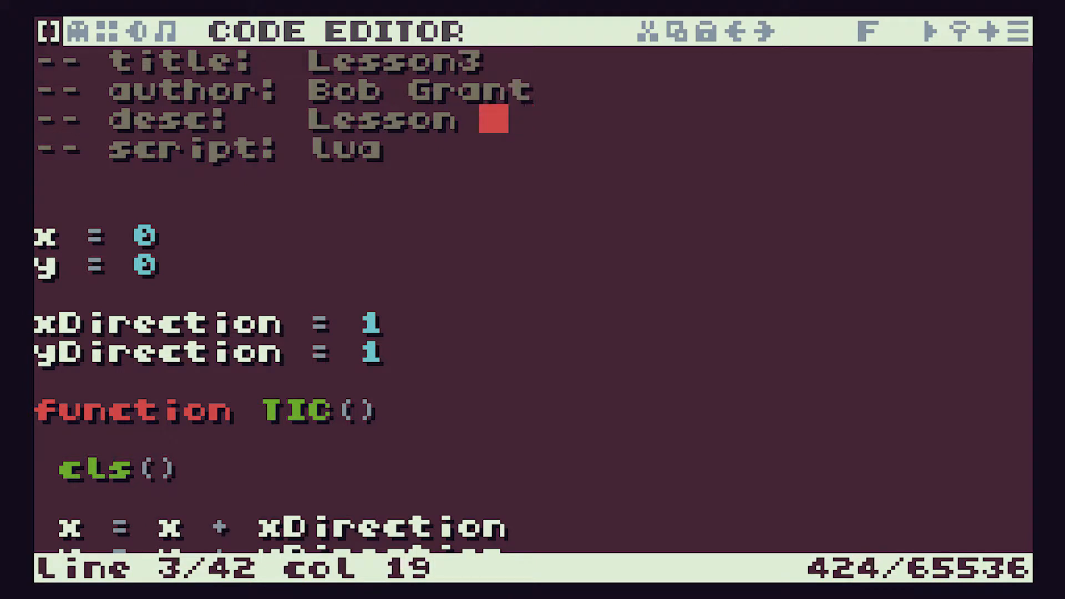
type("3")
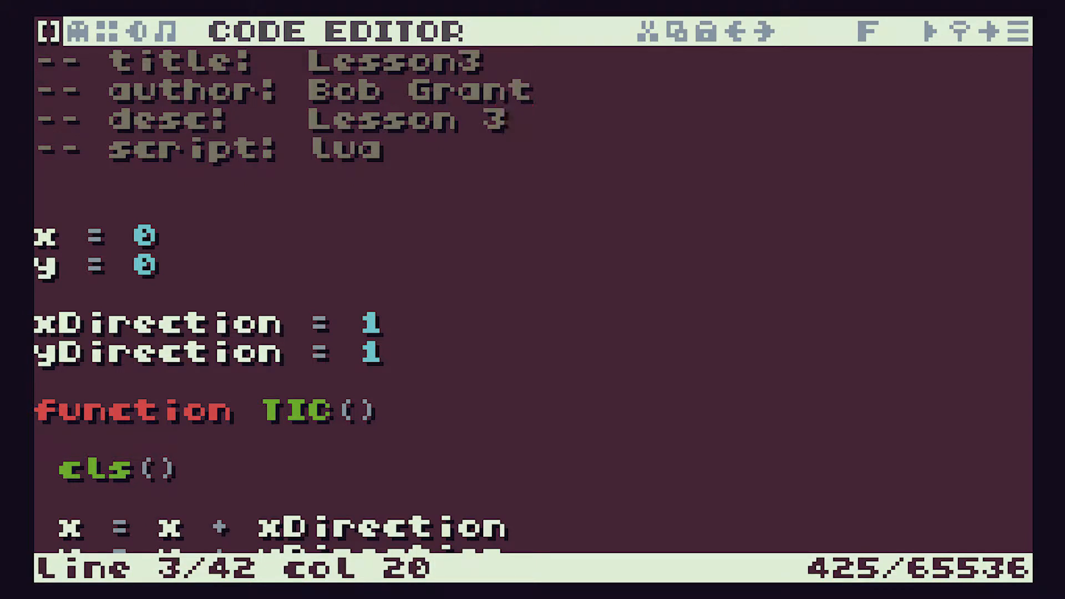
key("escape")
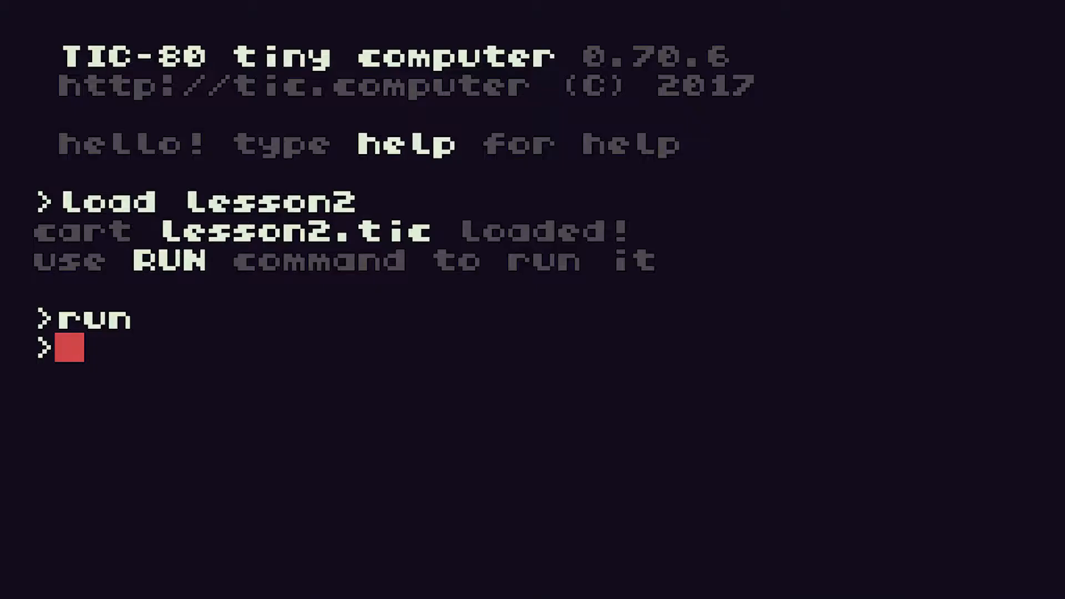
type("save le")
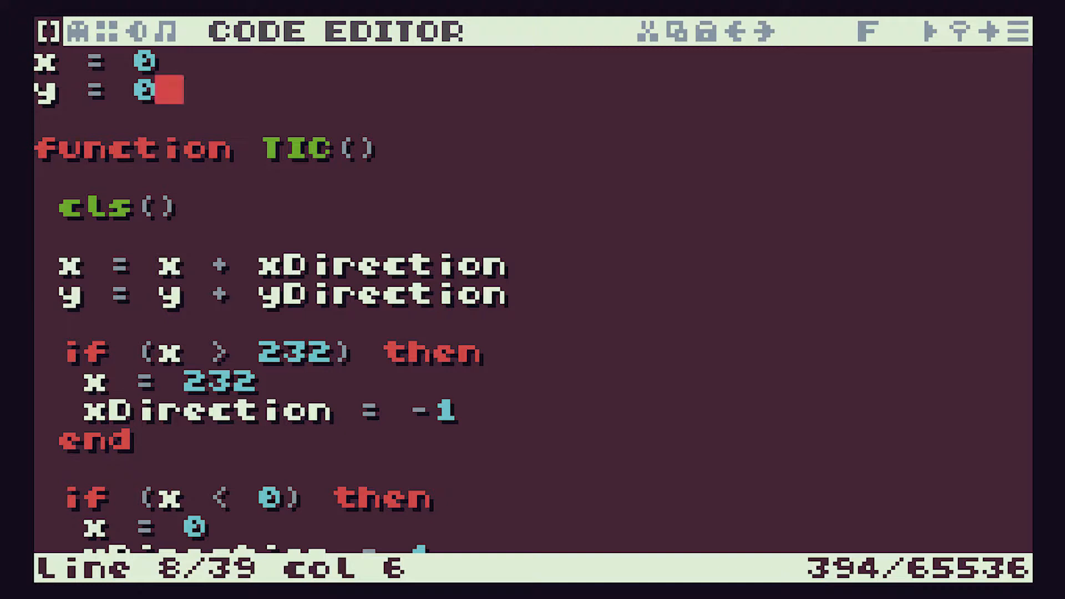
Scroll to the xDirection/yDirection declarations to remove them.
scroll("down", 3)
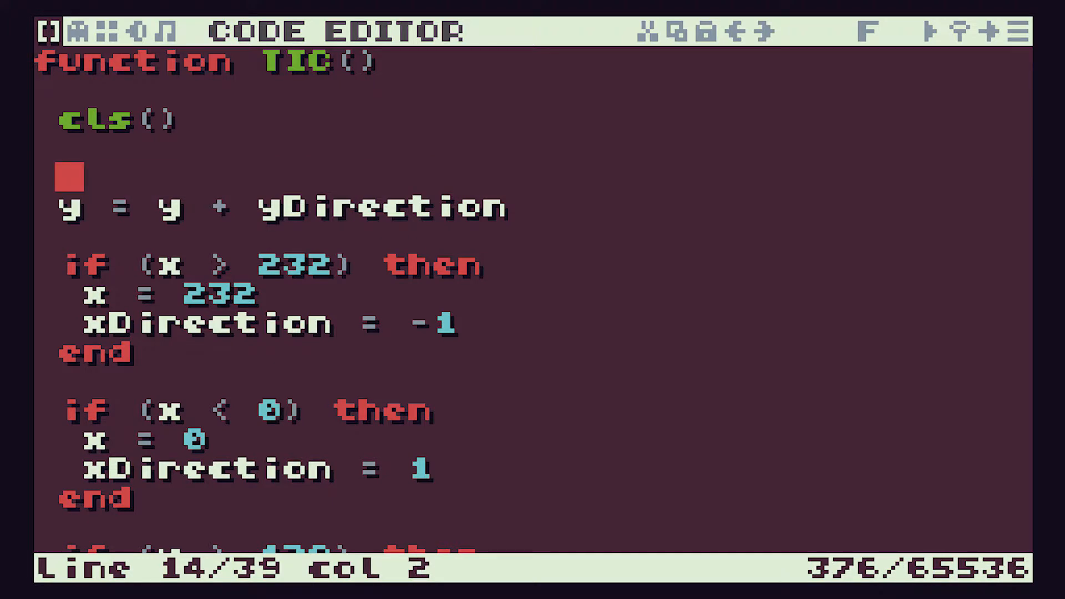
Write '-- update x coordinate' and '-- update y coordinate' comments in place of the movement lines.
type("--")
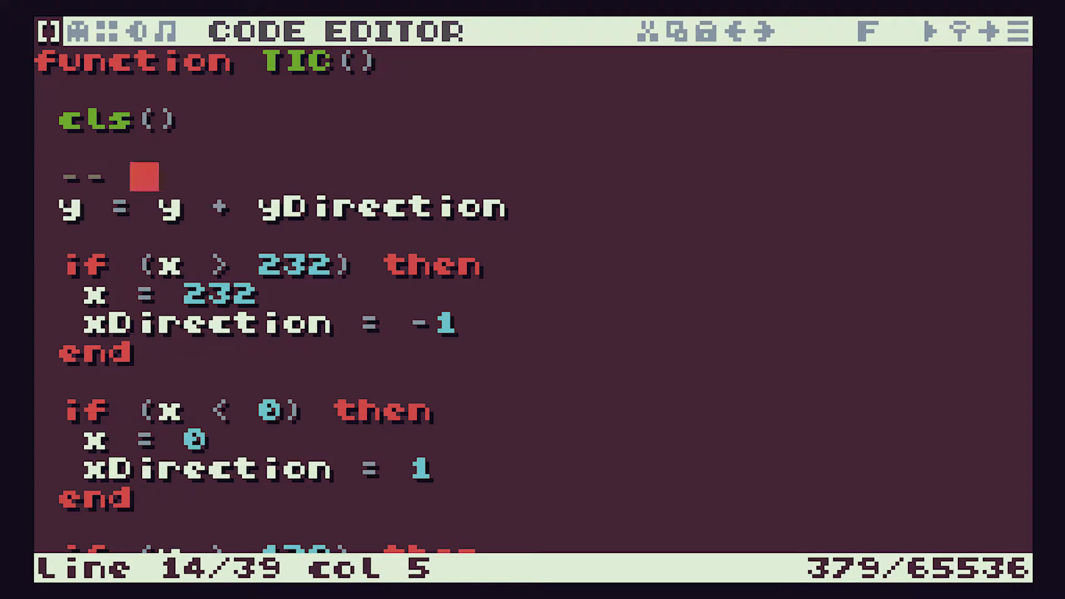
type("upfate")
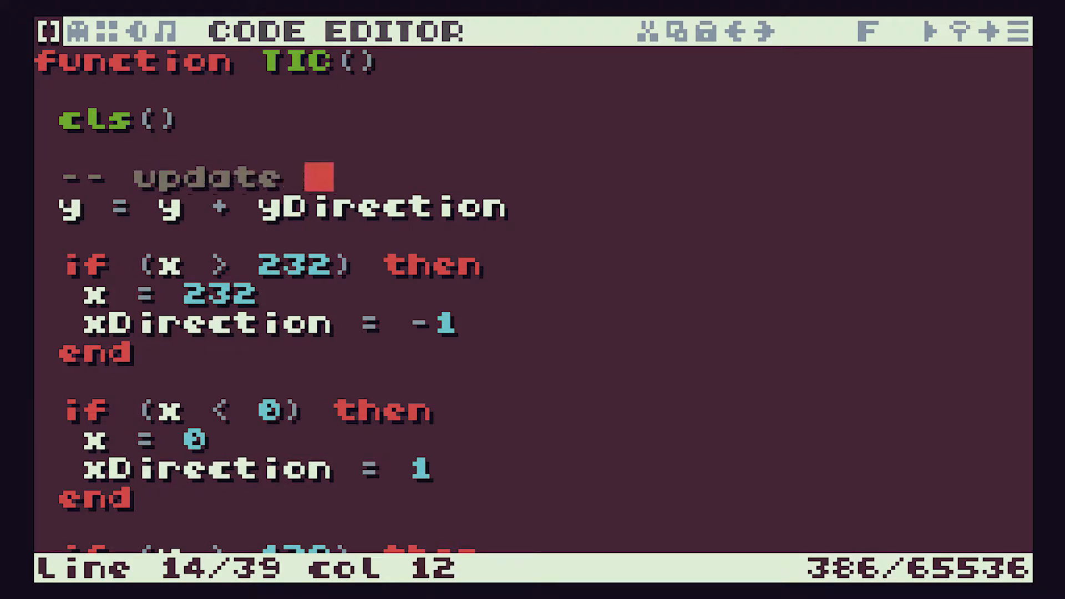
type("x")
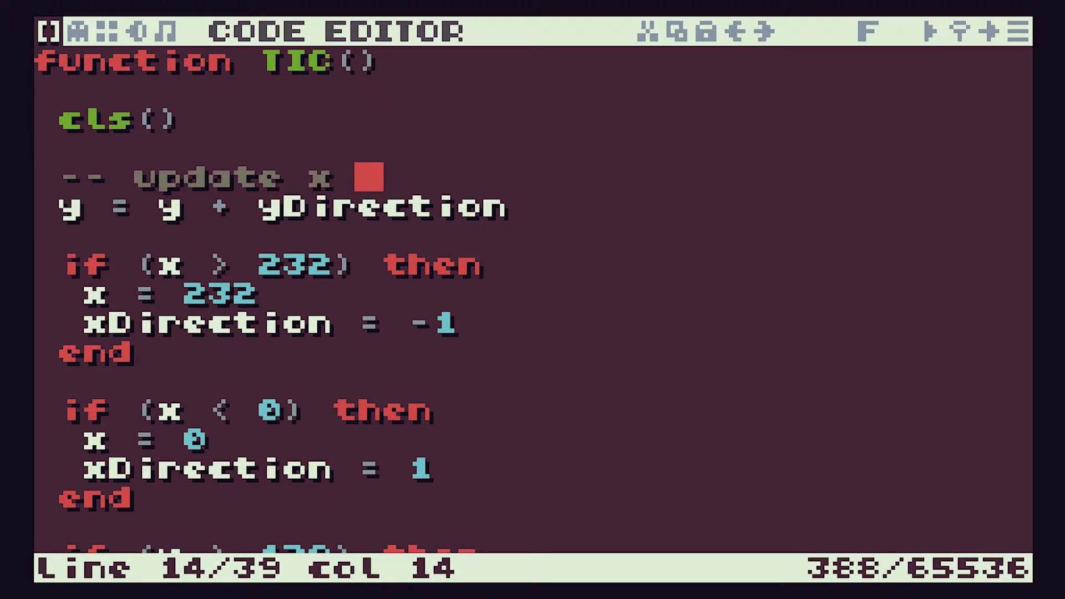
type("coordina")
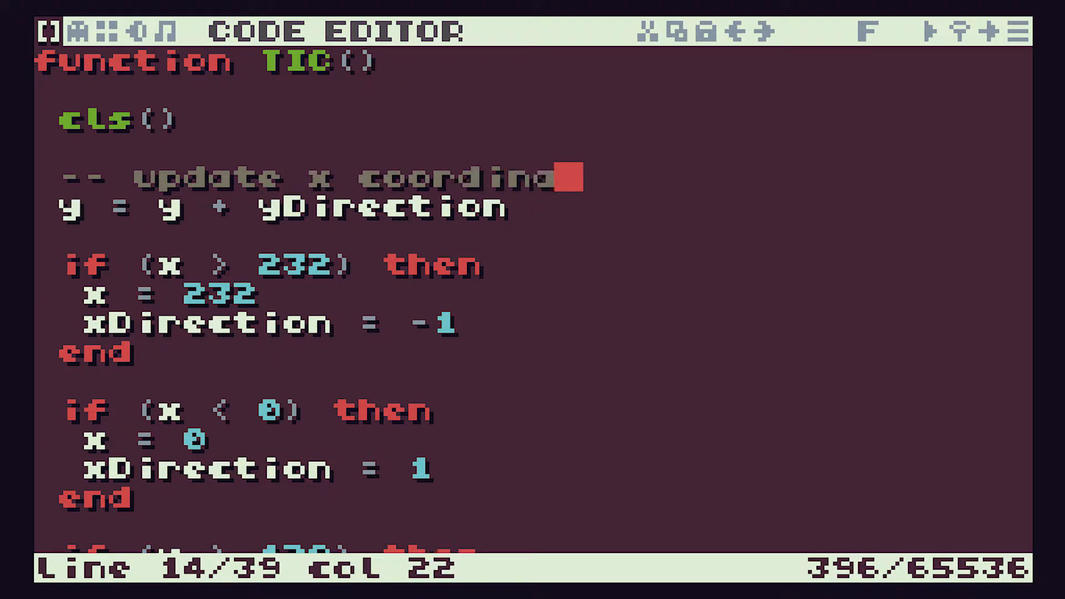
type("te")
left_click(166, 236)
type("-- upda")
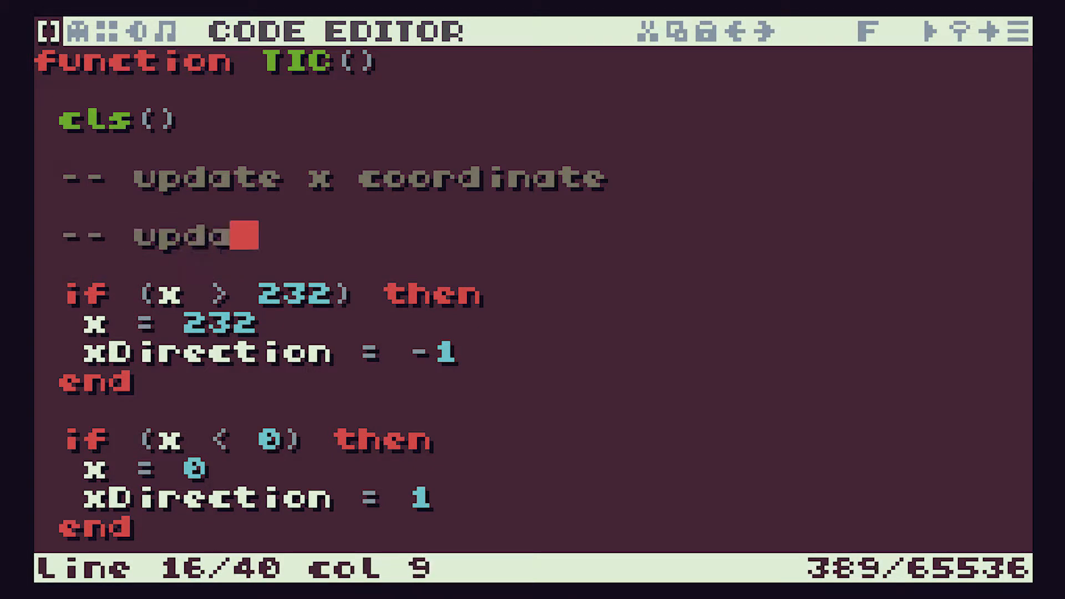
type("te y coor")
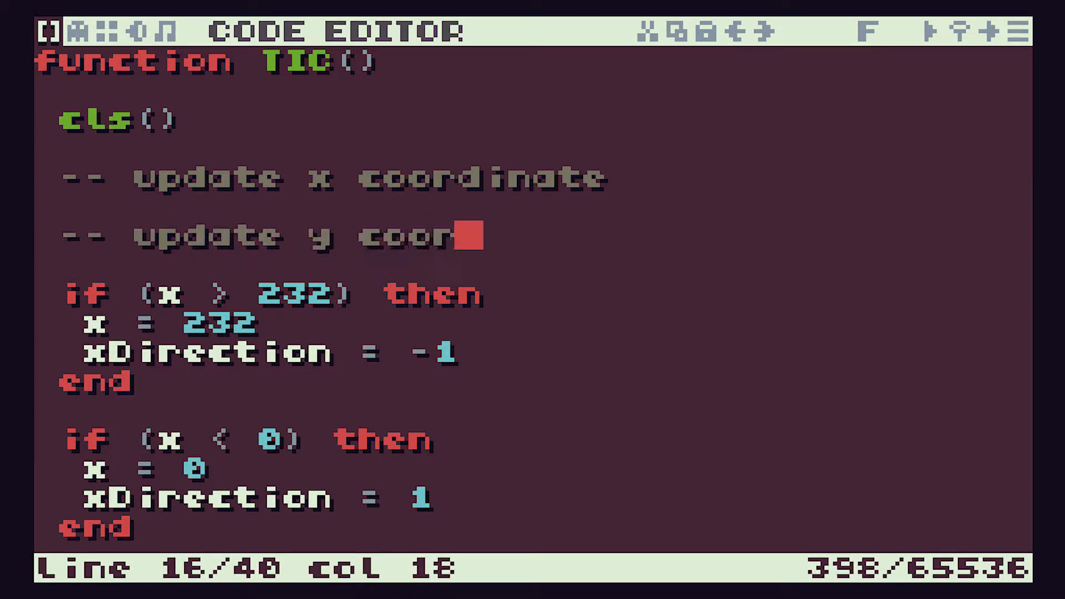
type("inate")
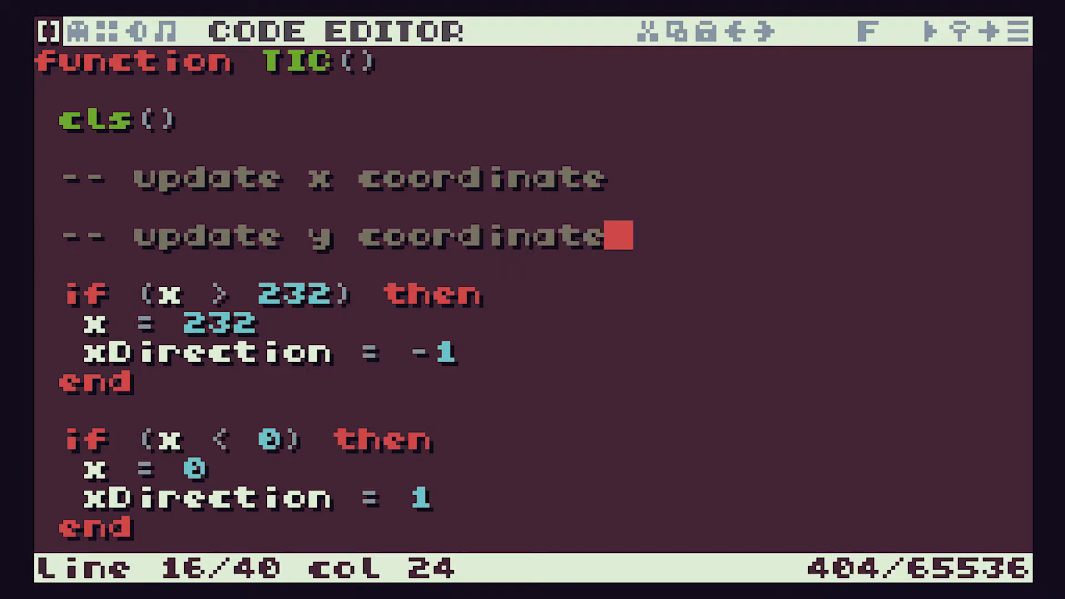
scroll("down", 3)
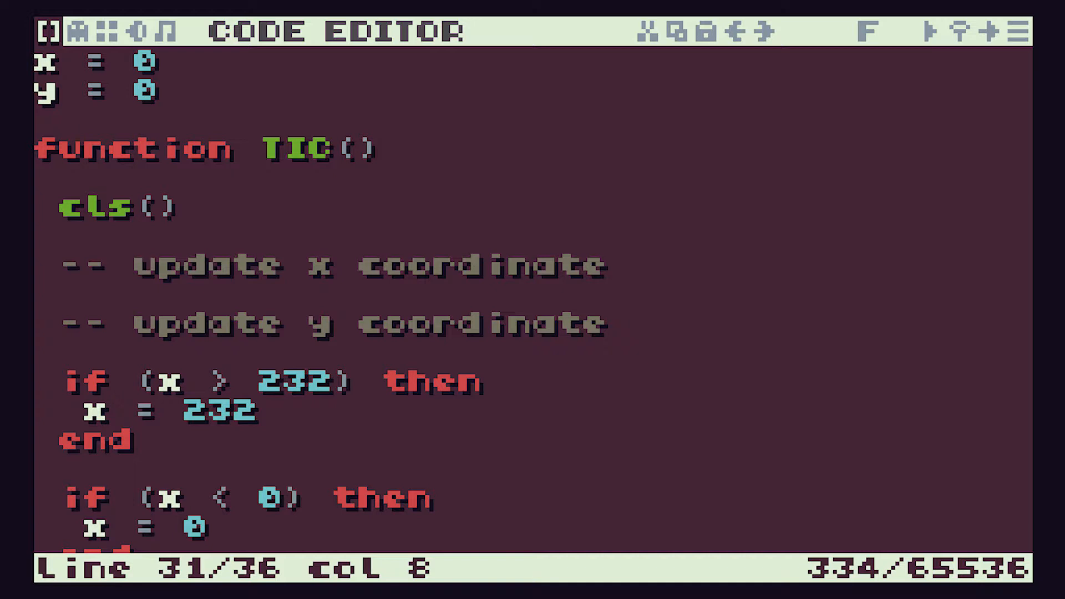
Scroll through the four edge checks while stripping the direction reversals.
scroll("down", 3)
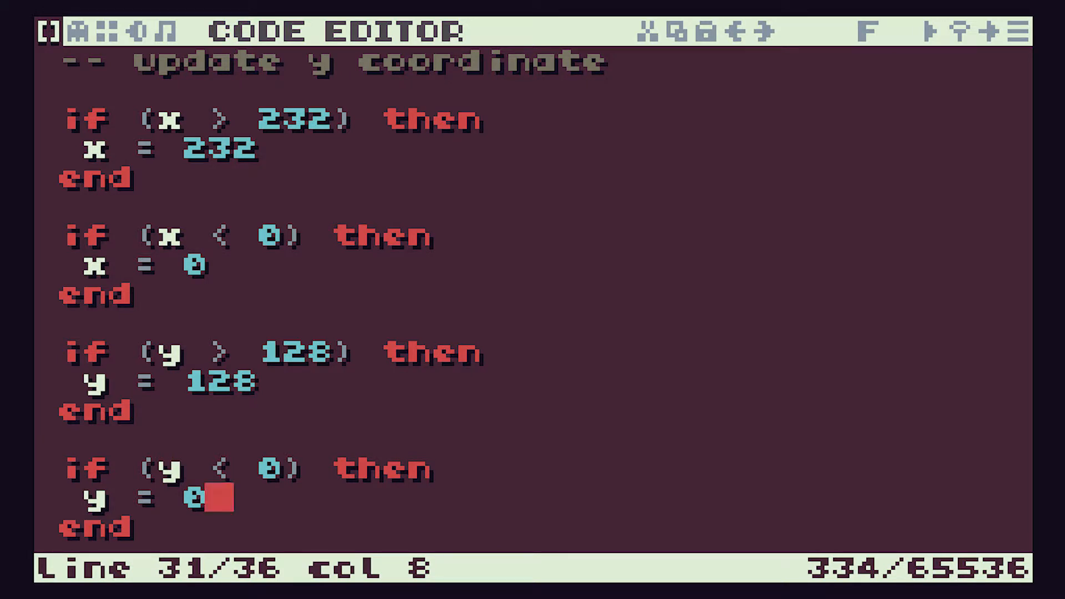
scroll("down", 3)
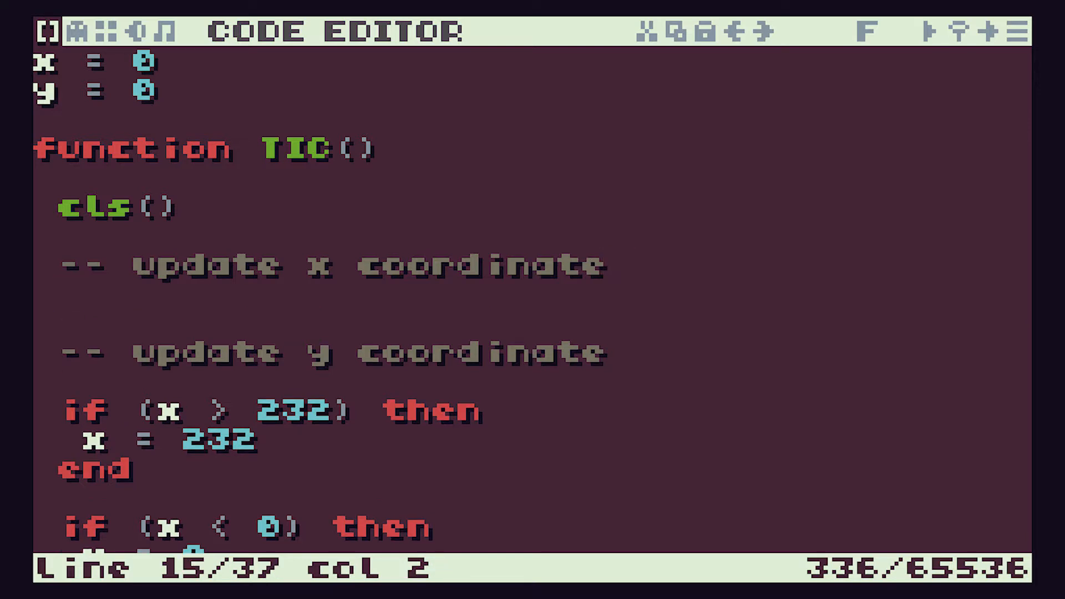
Add comments noting 2 = left and 3 = right under the x-coordinate heading.
type("-- 2 =")
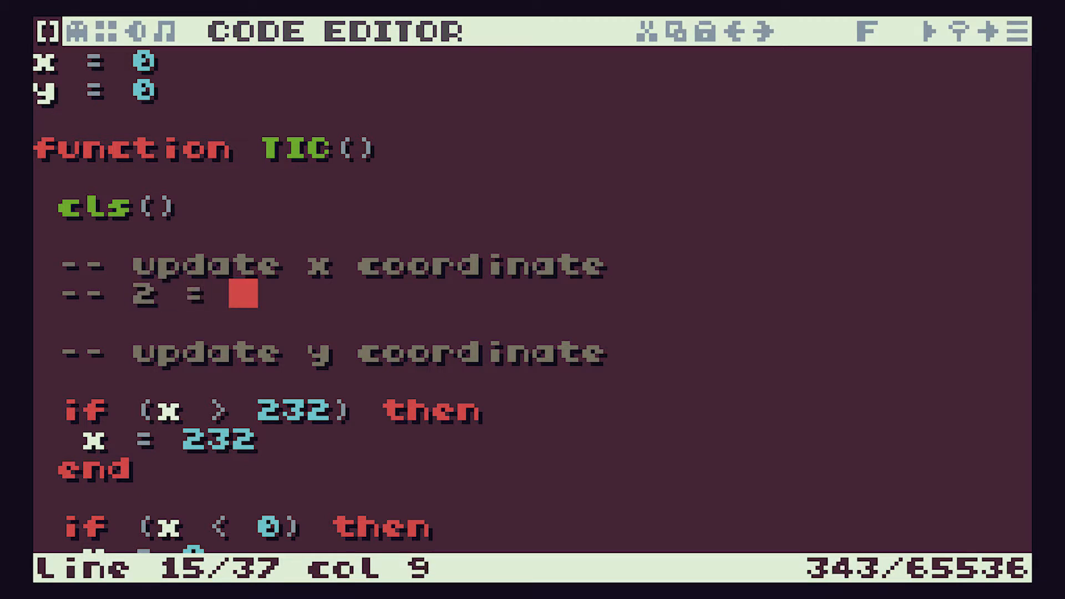
type("Left")
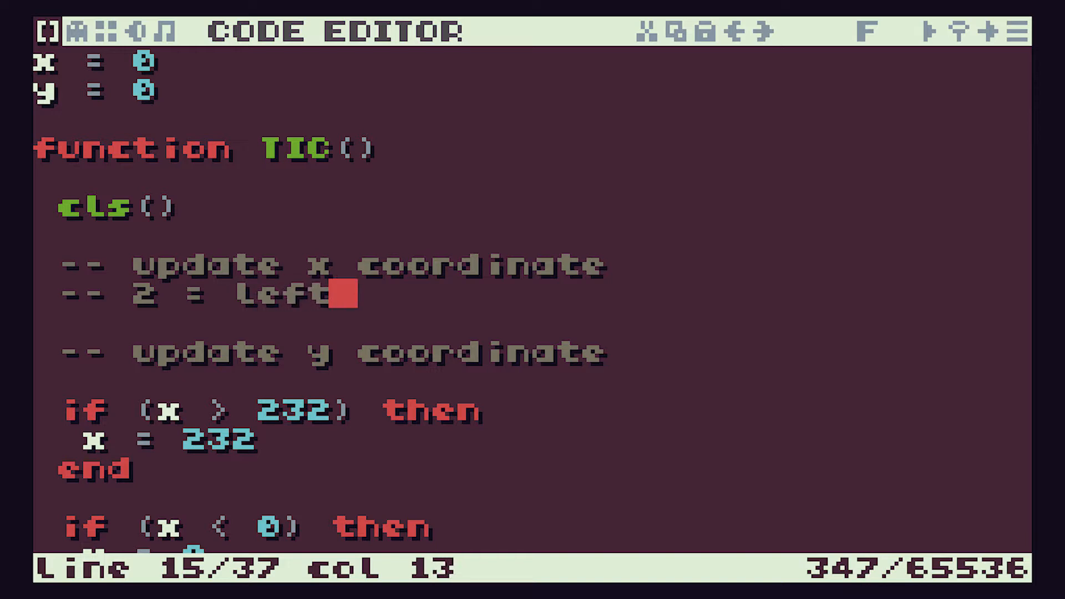
key("enter")
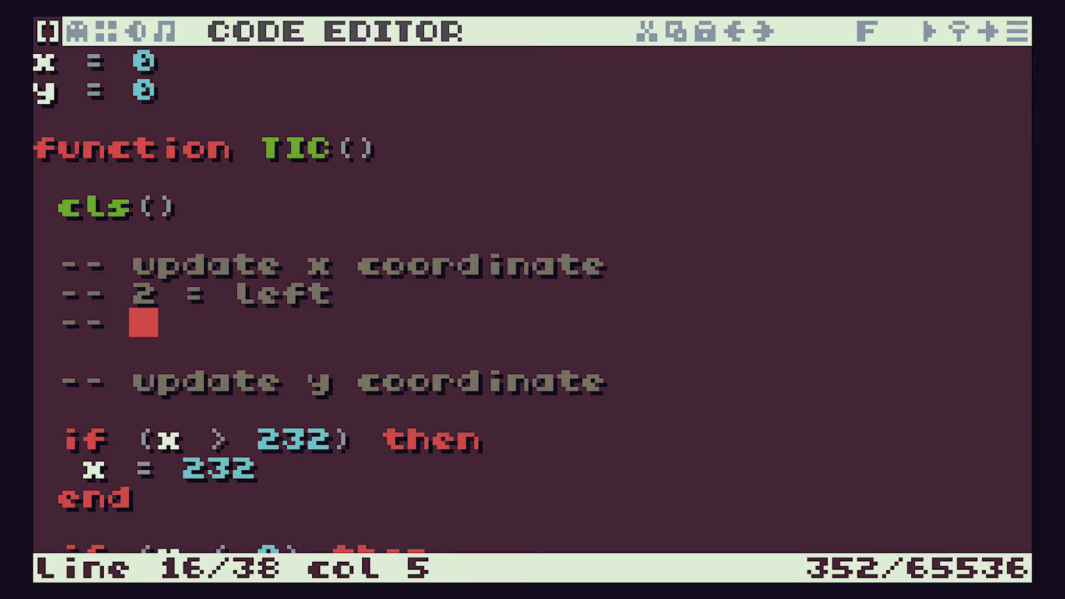
type("3 = right")
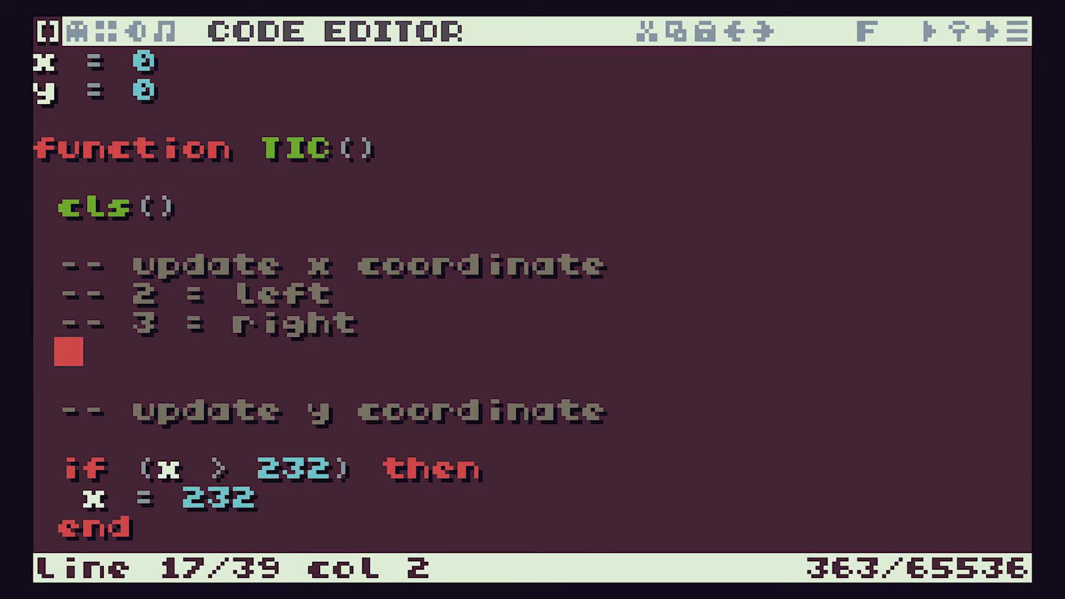
scroll("down", 3)
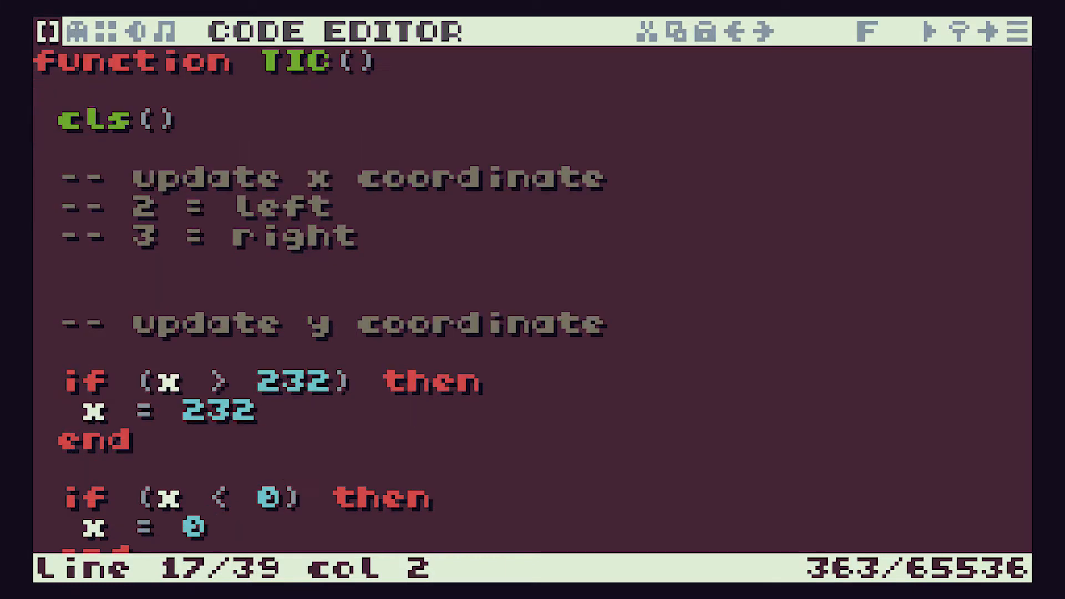
Write the if (btn(2)) then x = x - 1 end block for the left button.
type("i")
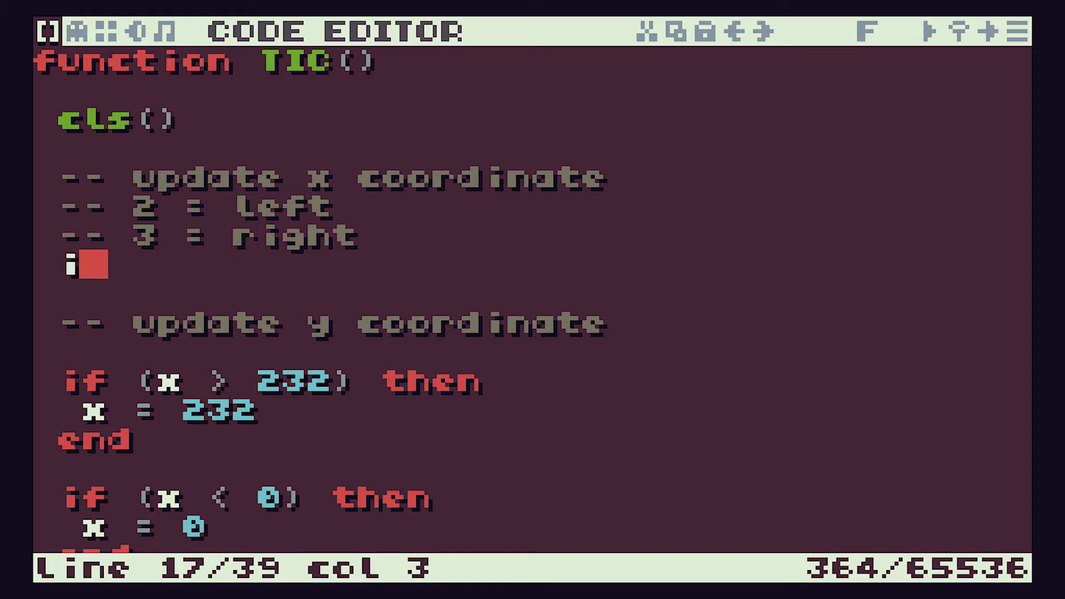
type("f")
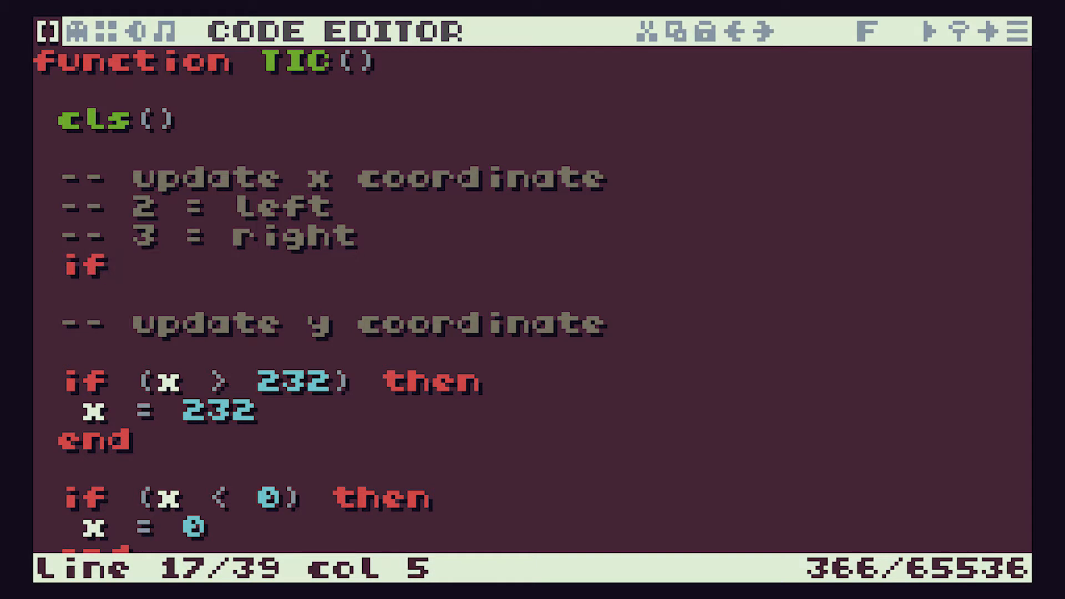
type("()")
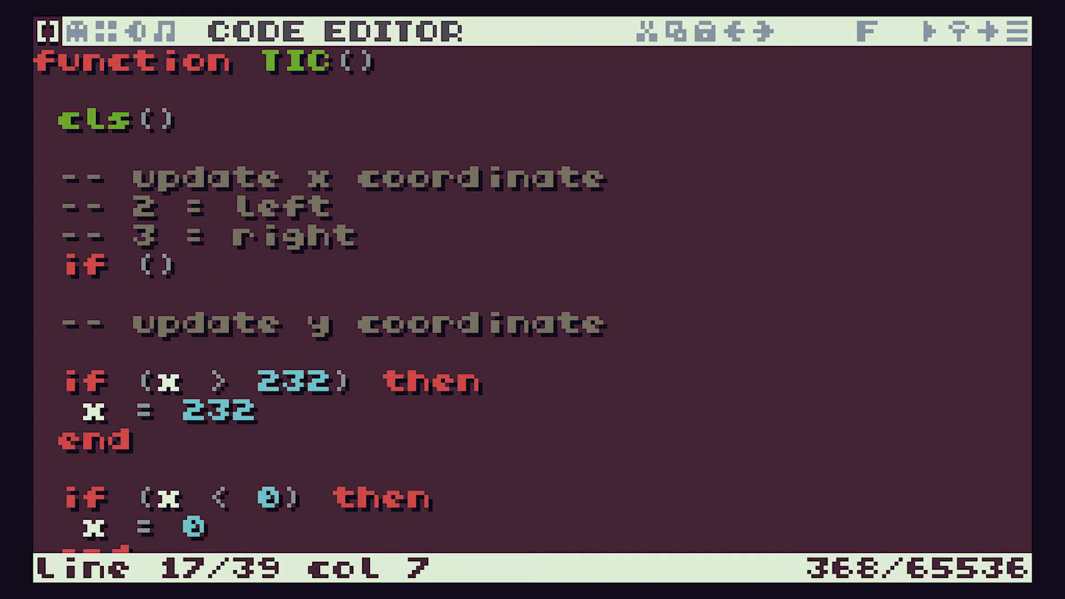
key("Left")
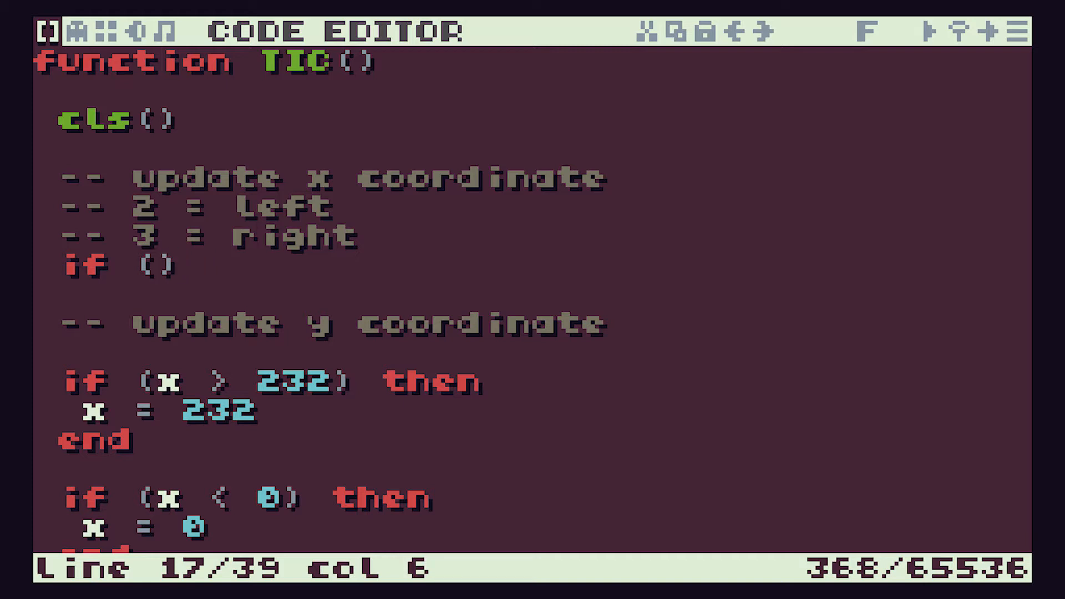
type("btn(")
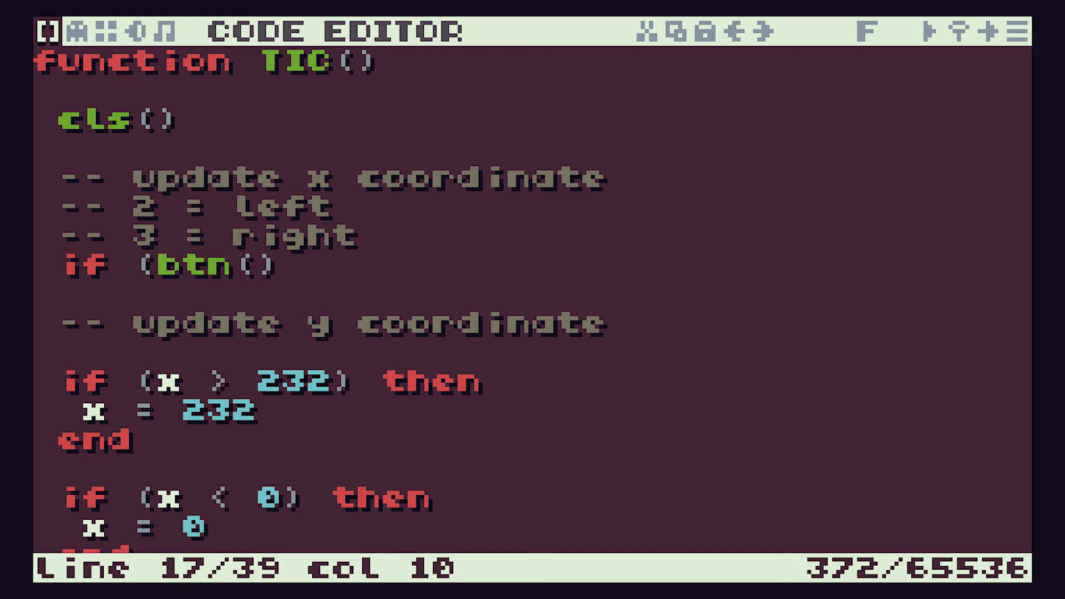
type("2)")
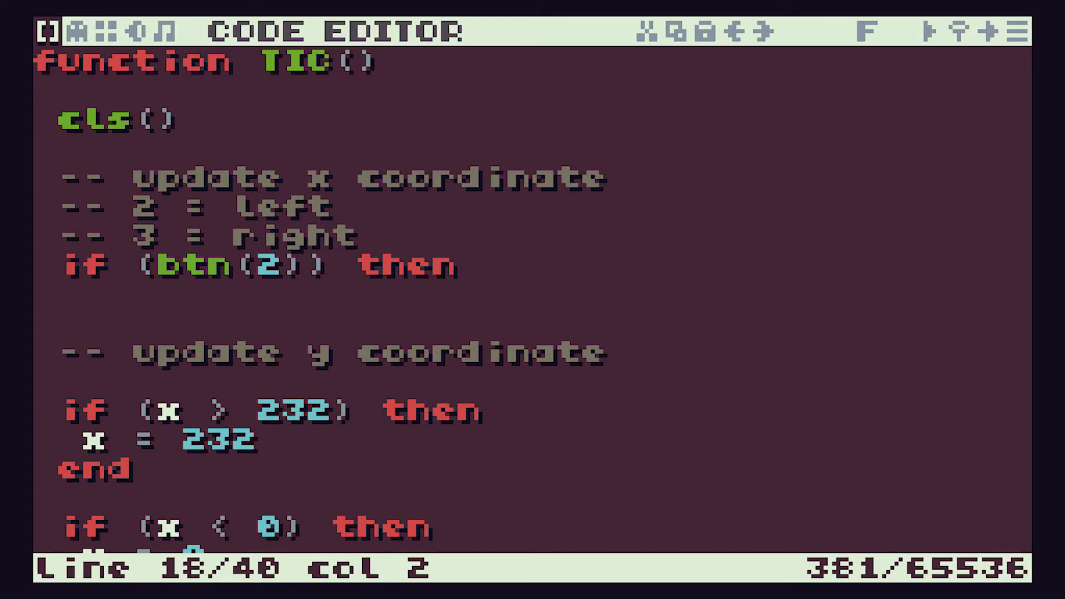
key("space")
type("x =")
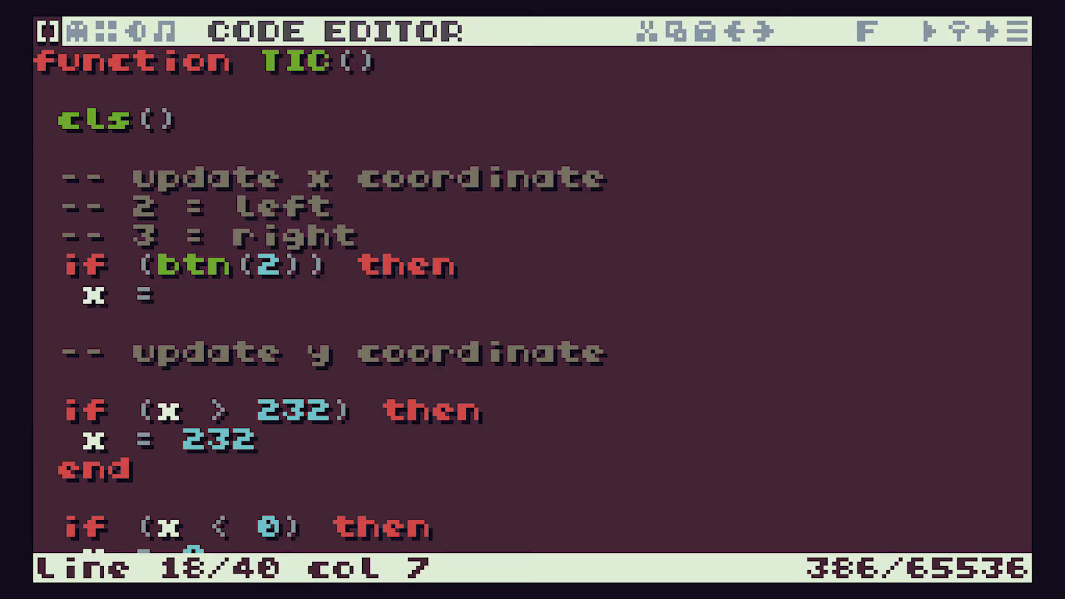
type("x - 1")
type("e")
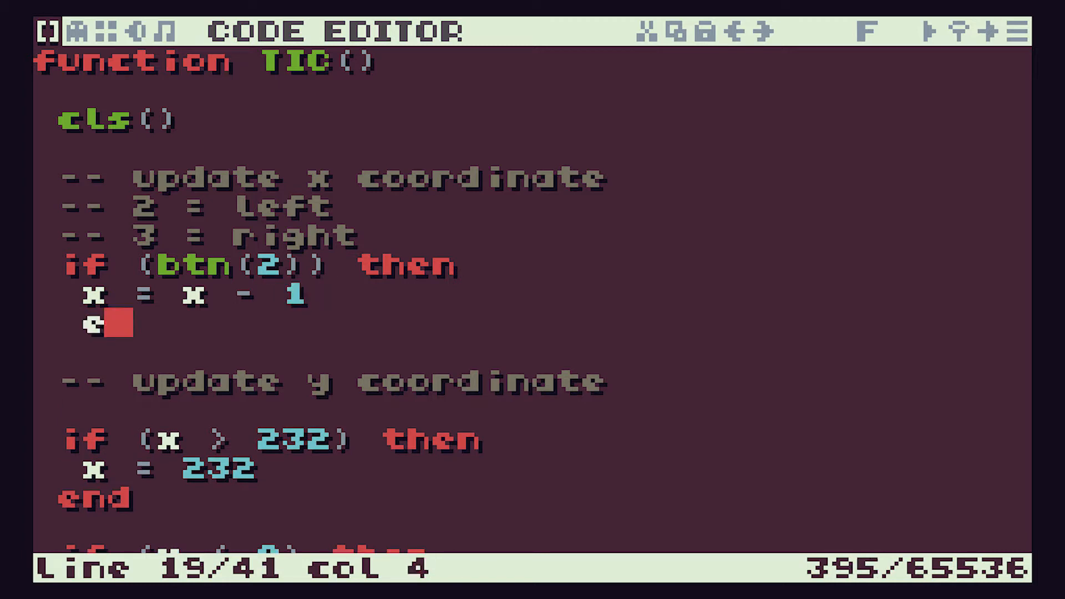
key("Backspace")
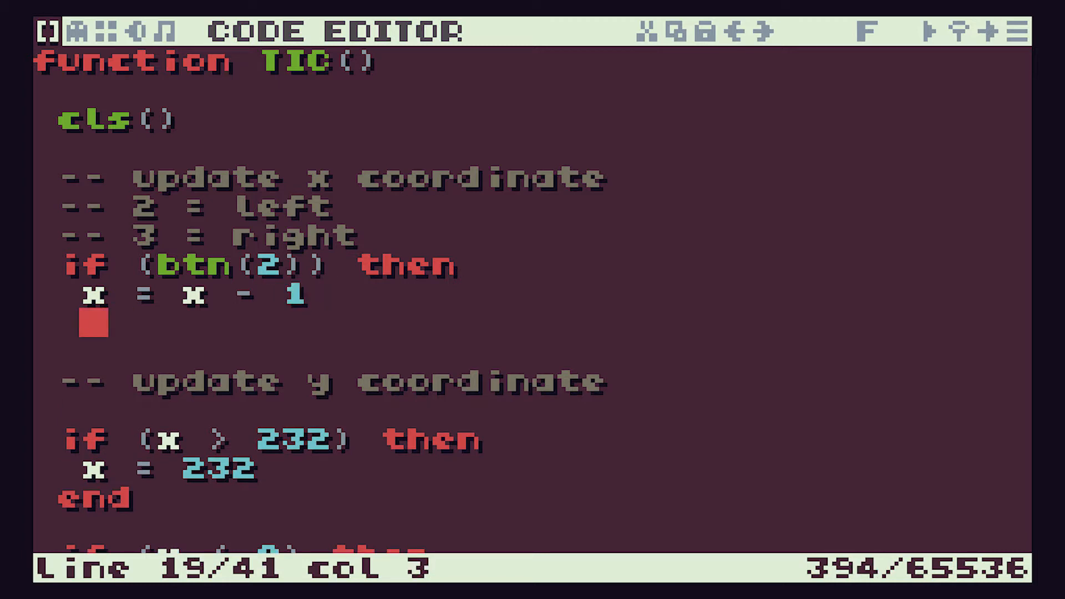
type("end")
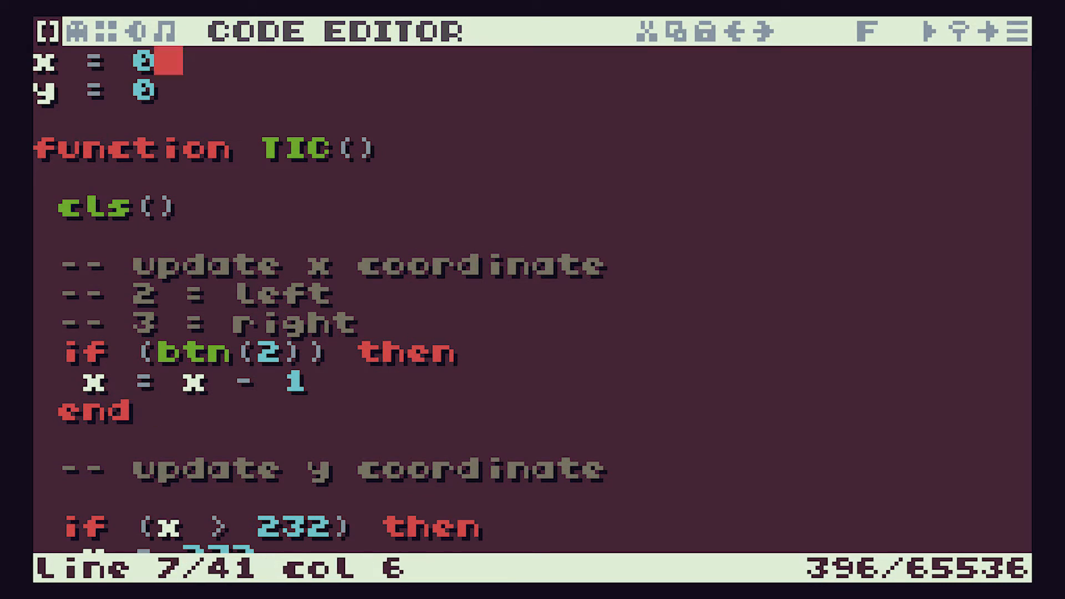
Change the starting x value to 120.
key("Backspace")
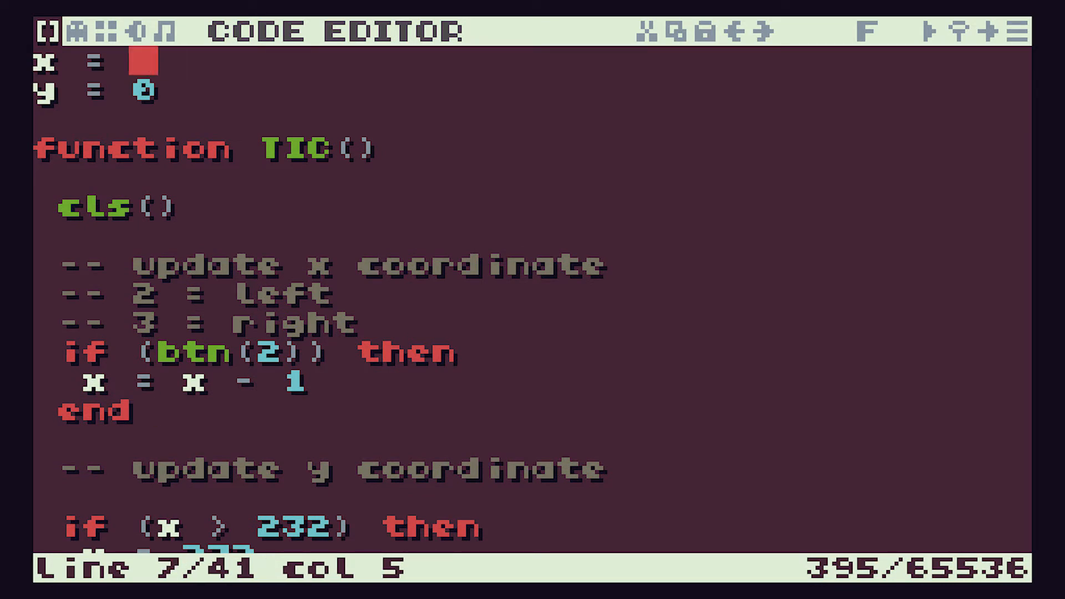
type("120")
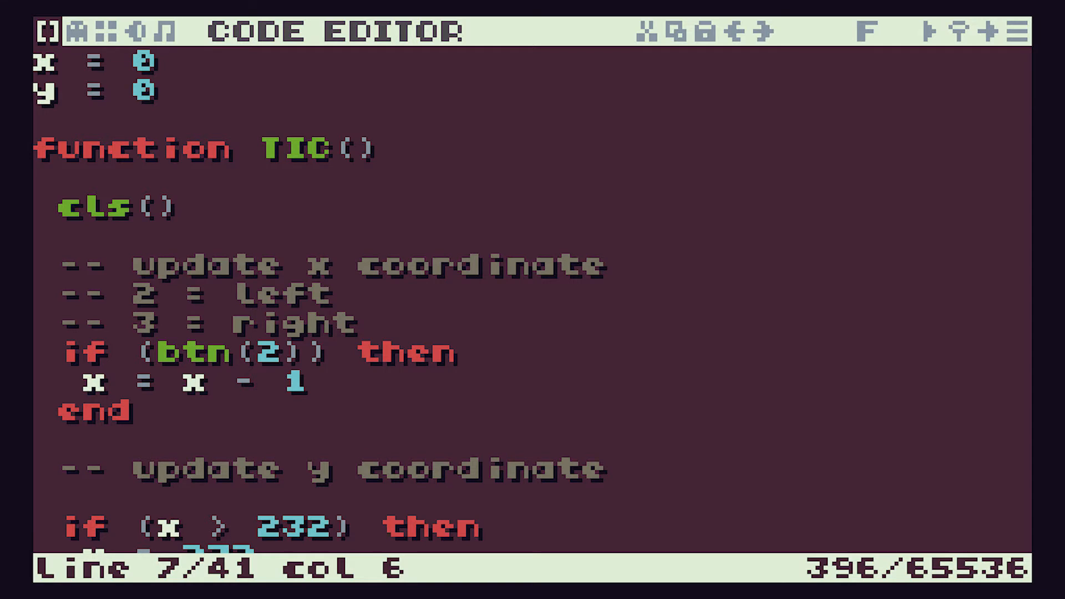
Write the if (btn(3)) then x = x + 1 end block for the right button.
scroll("down", 3)
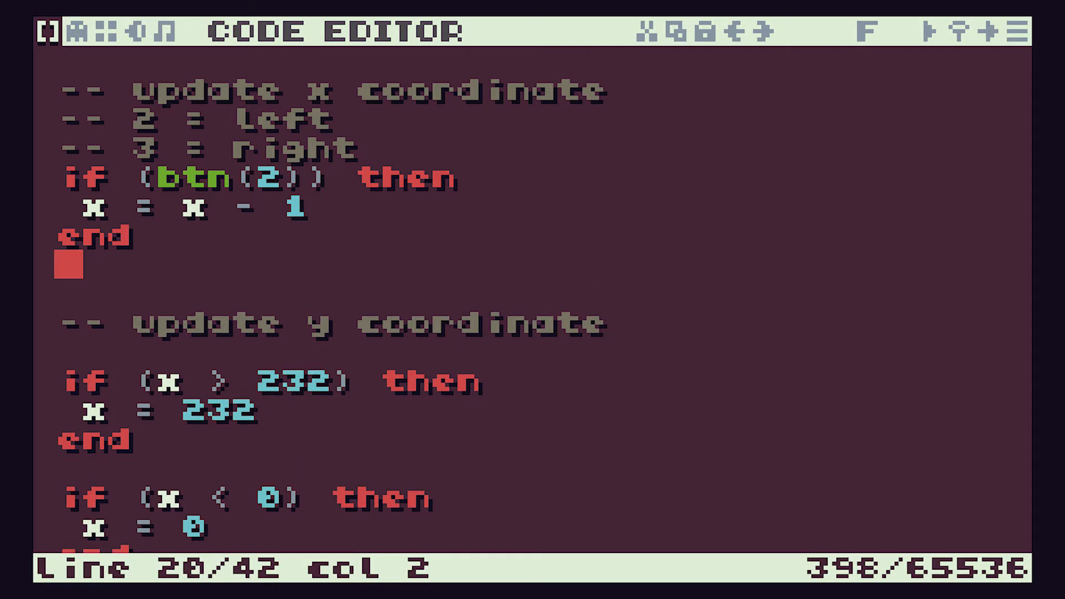
type("if")
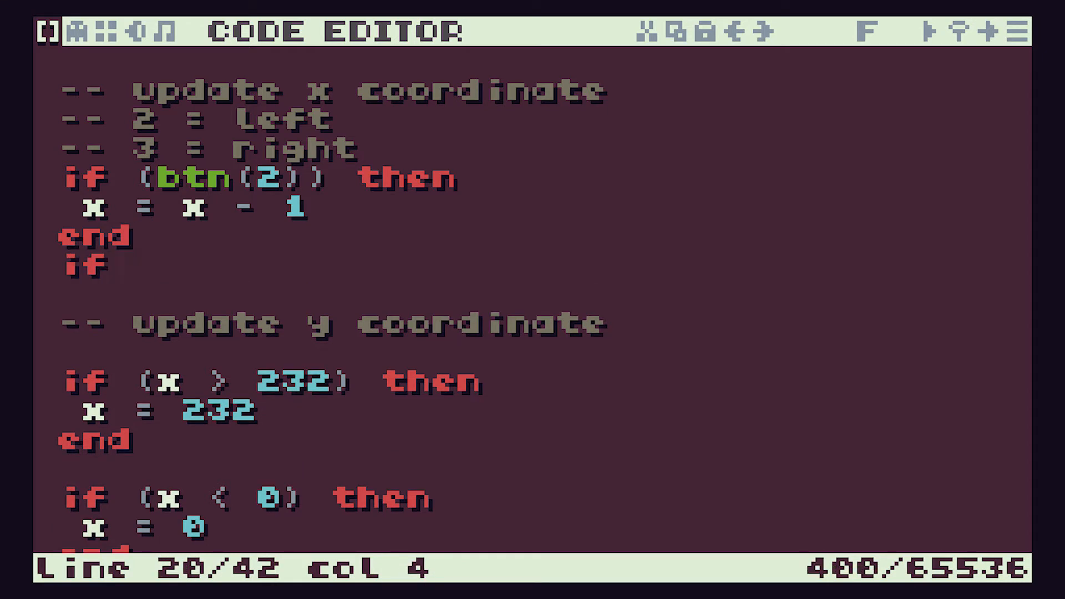
type("(")
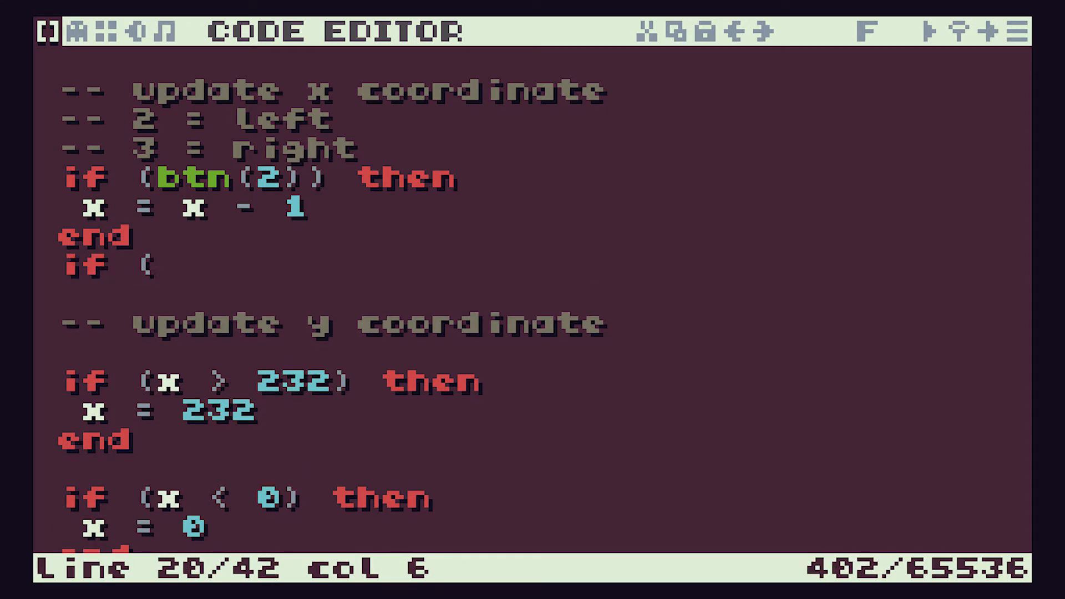
type("btn(3")
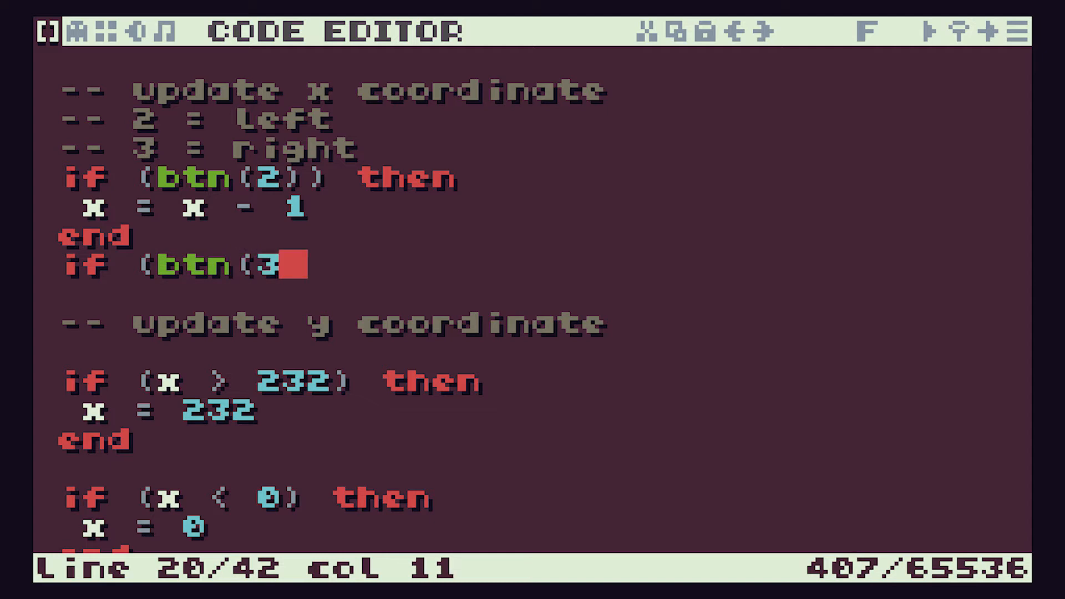
type(")) then")
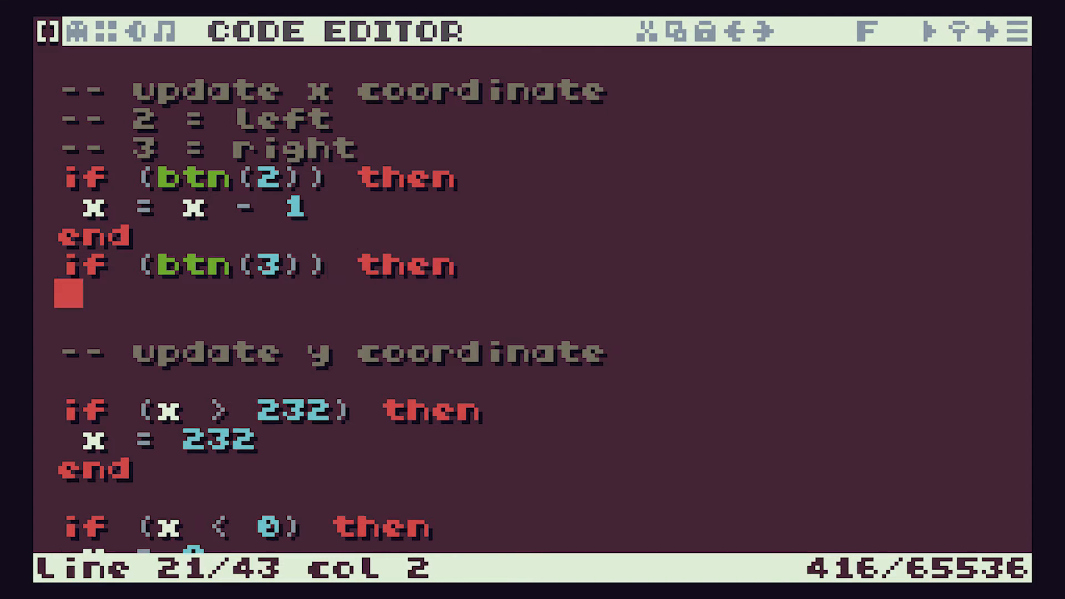
key("right")
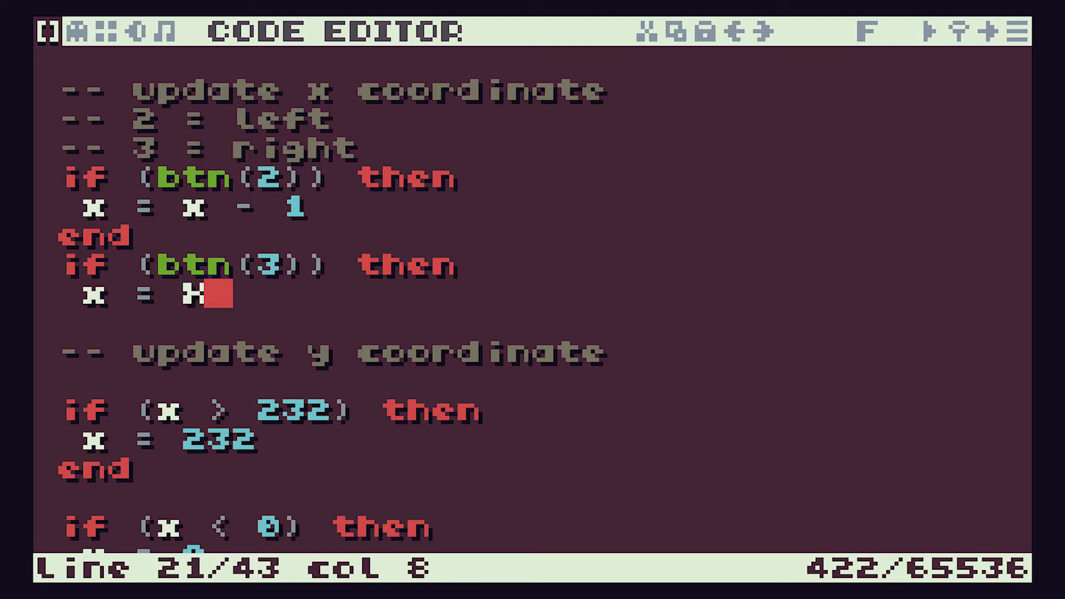
key("backspace")
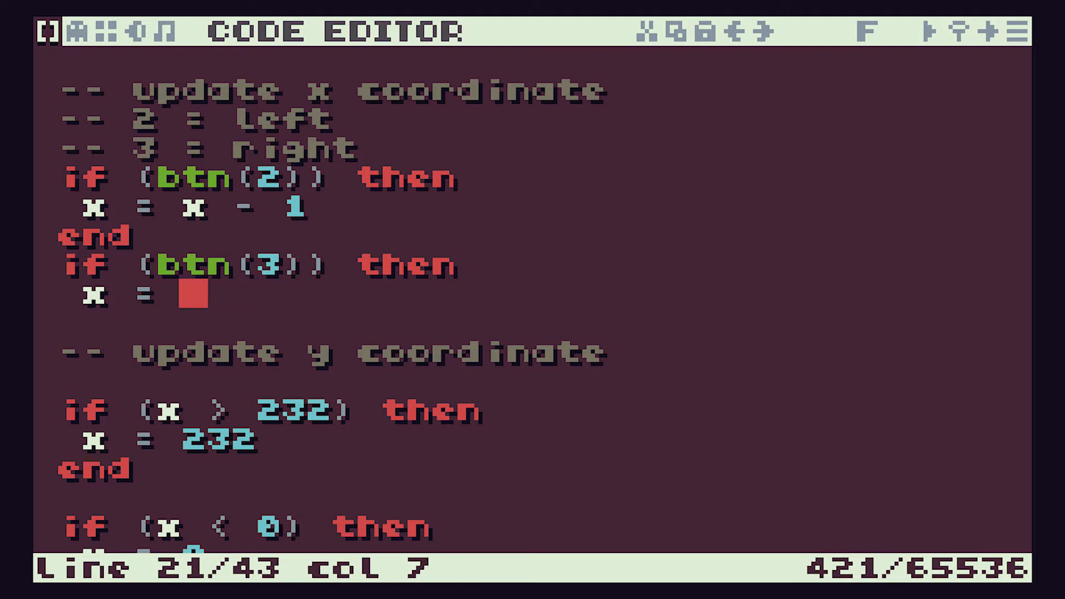
type("x + 1")
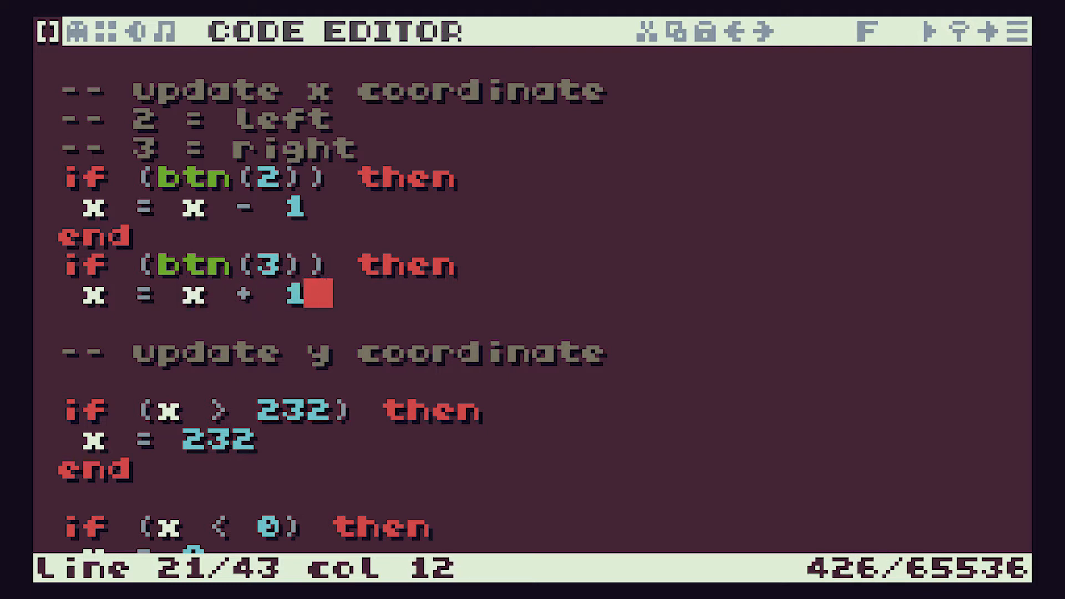
key("enter")
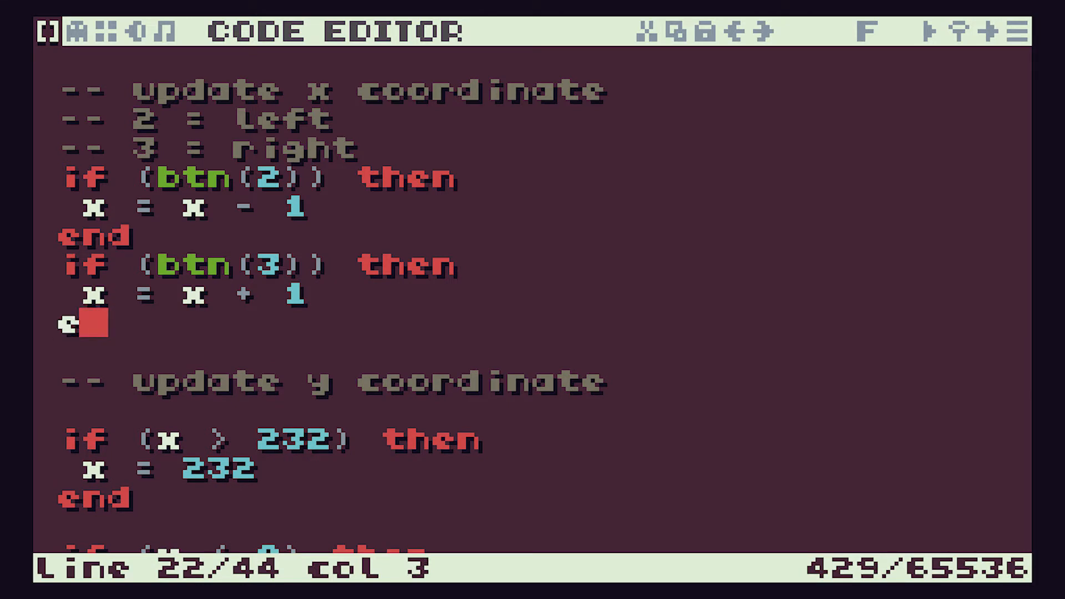
type("nd")
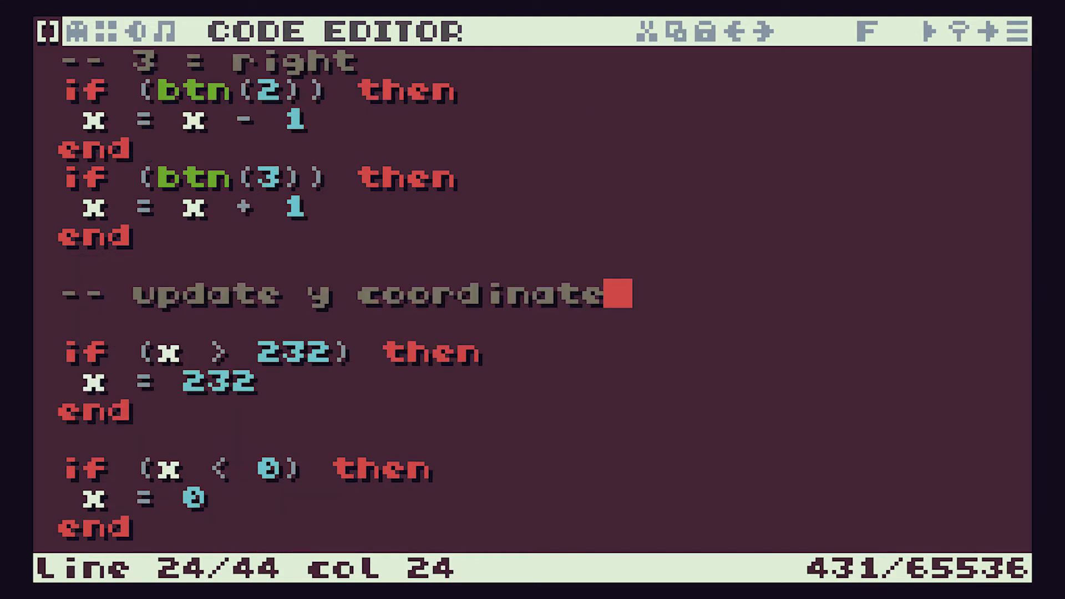
Add comments '-- 0 = up' and '-- 1 = down' under the y-coordinate heading.
key("enter")
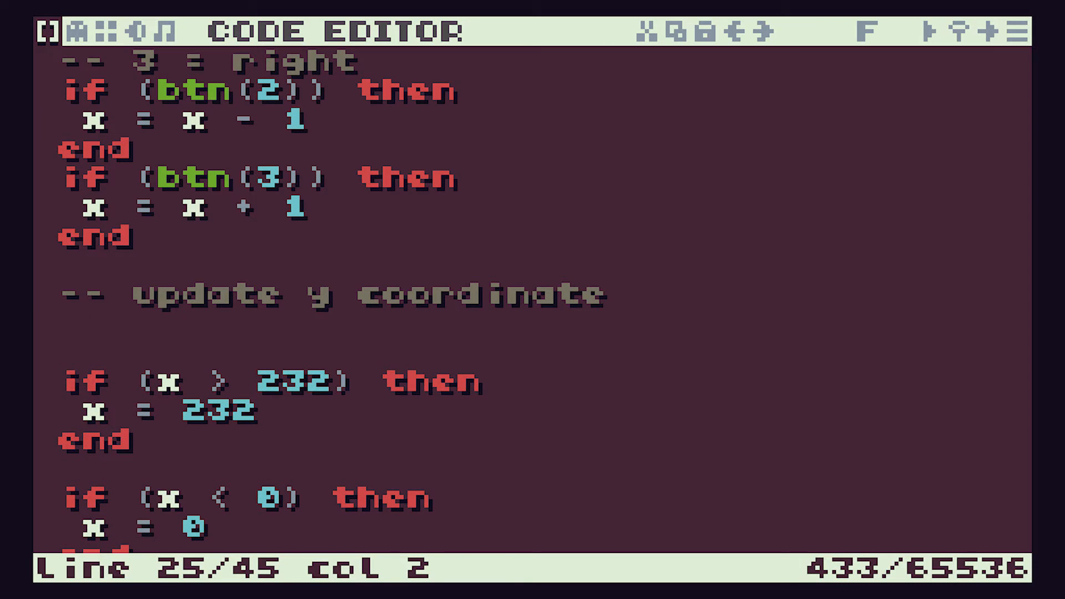
type("-- 0")
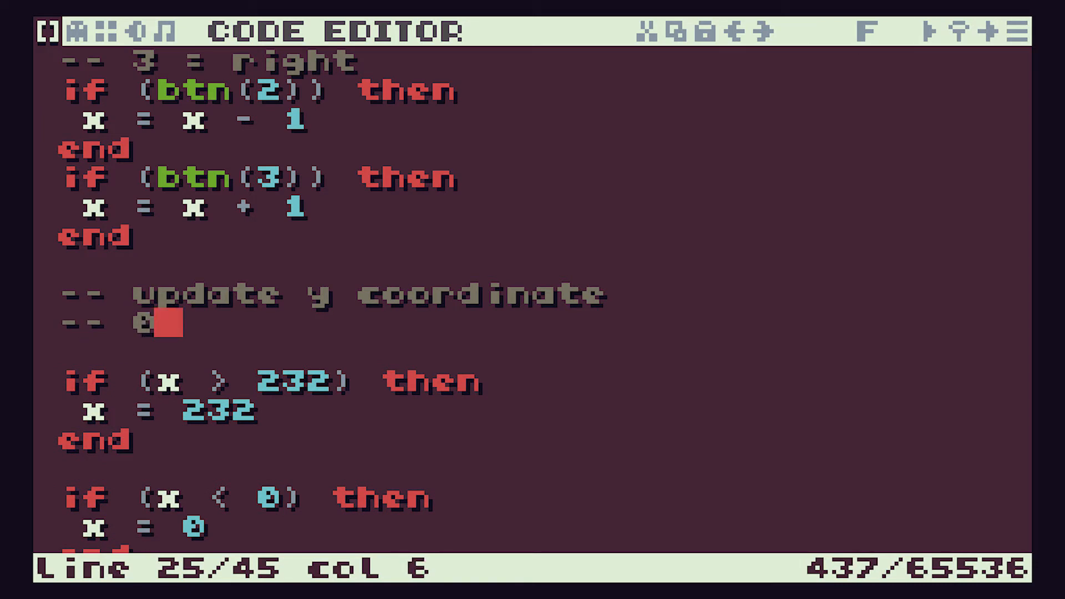
type("= up")
type("-- 1 =")
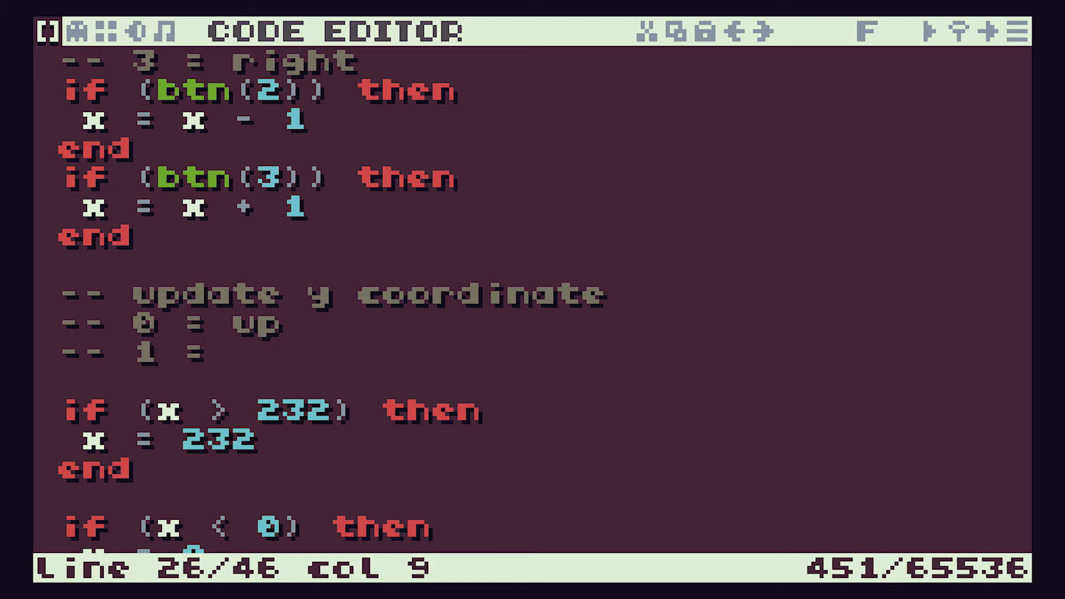
type("down")
type("if")
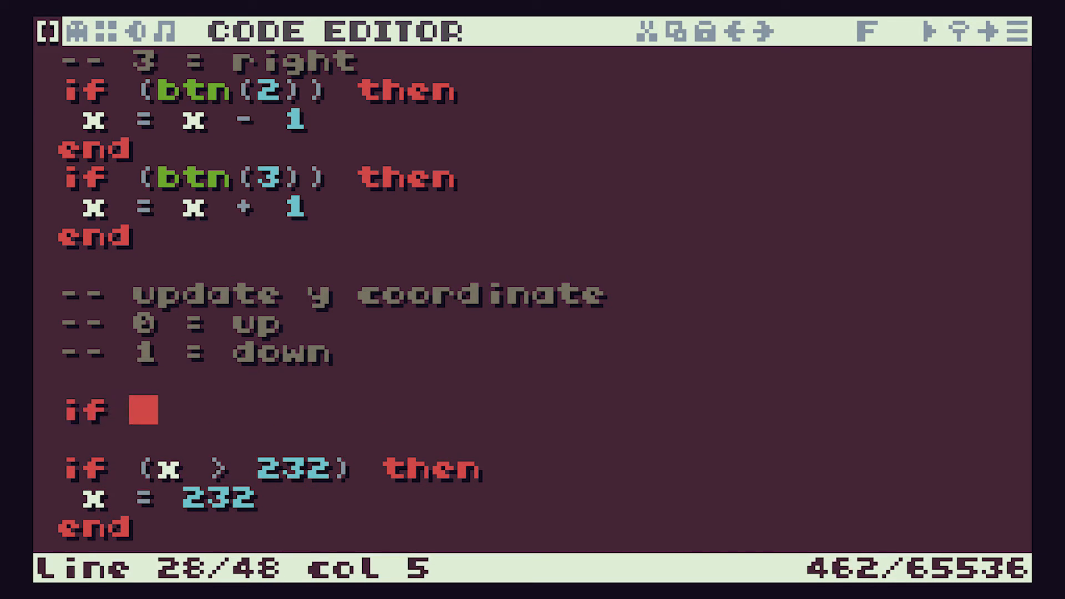
Write the if (btn(0)) then y = y - 1 block for the up button.
type("(b")
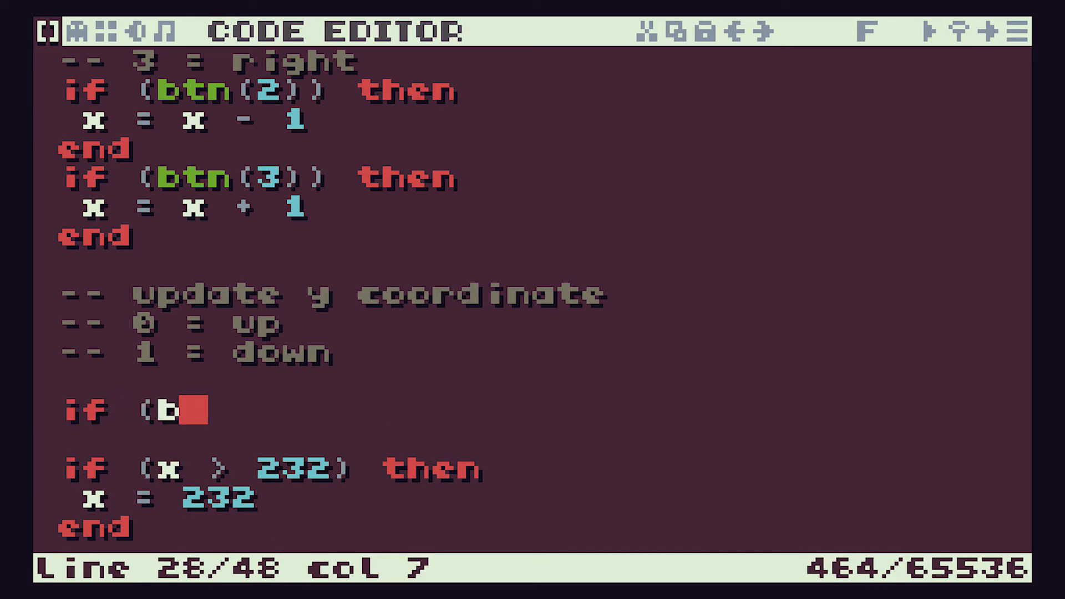
type("tn(")
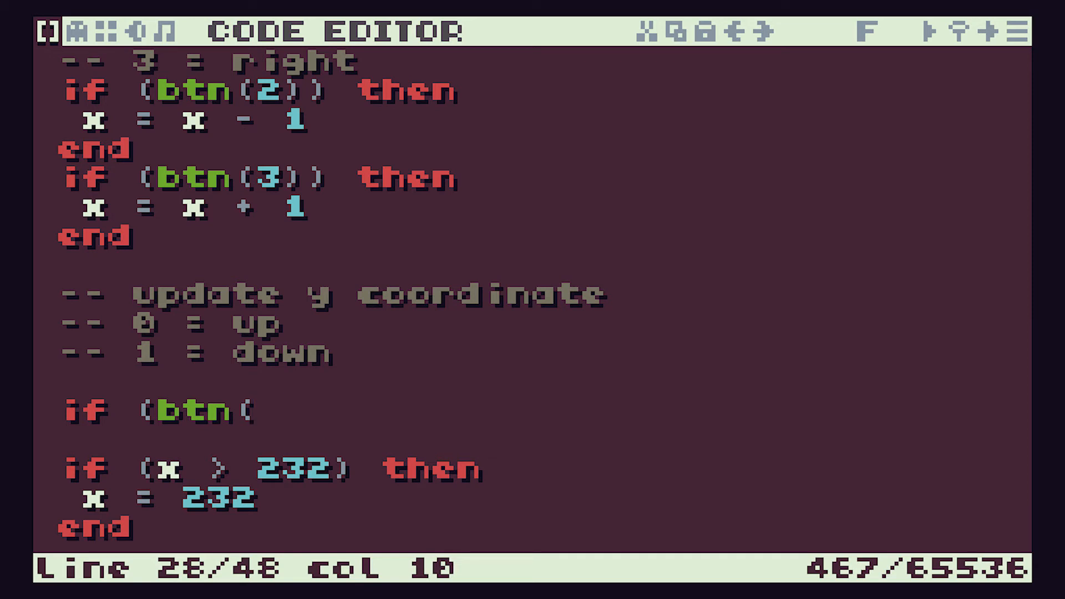
type("0)")
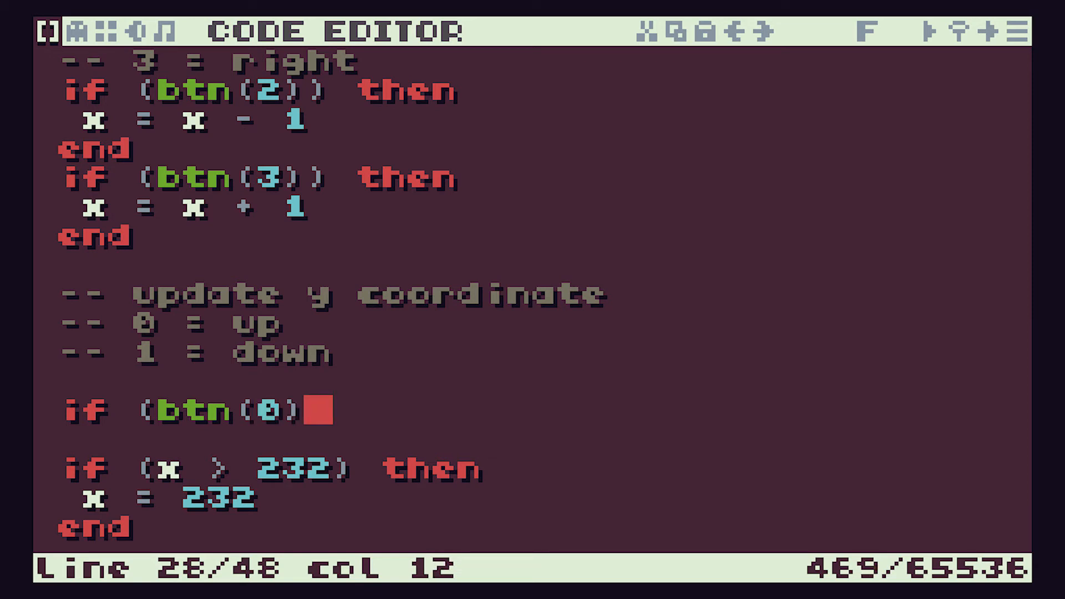
type(") then")
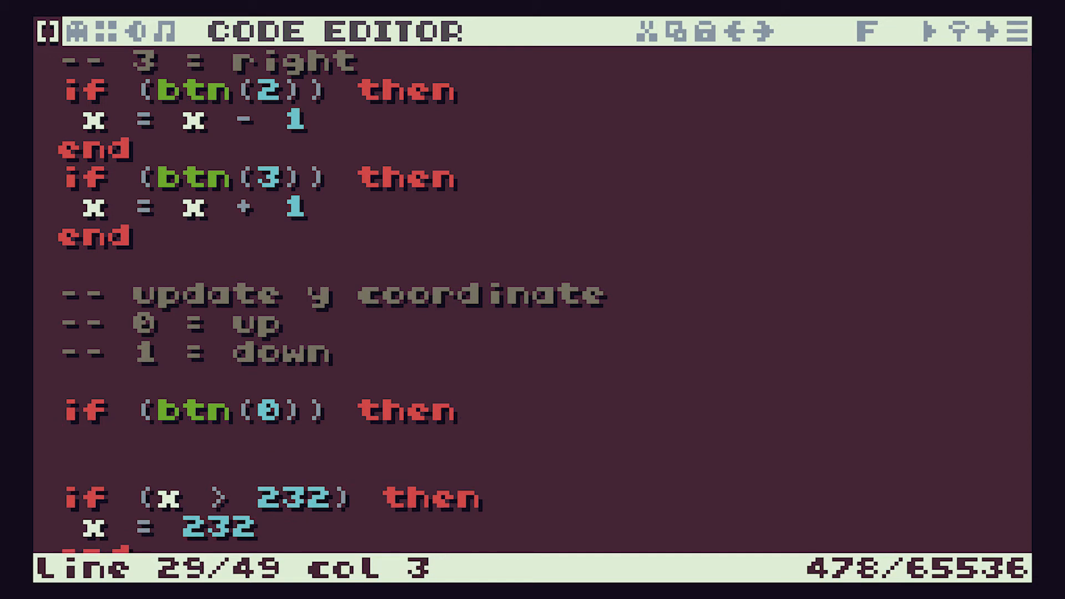
type("y =")
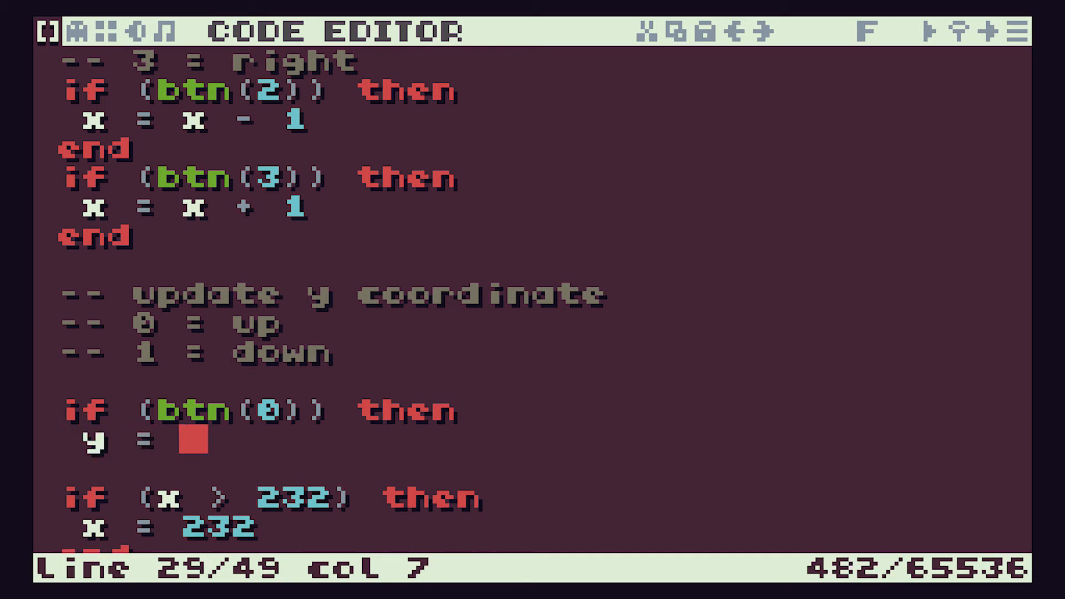
type("y")
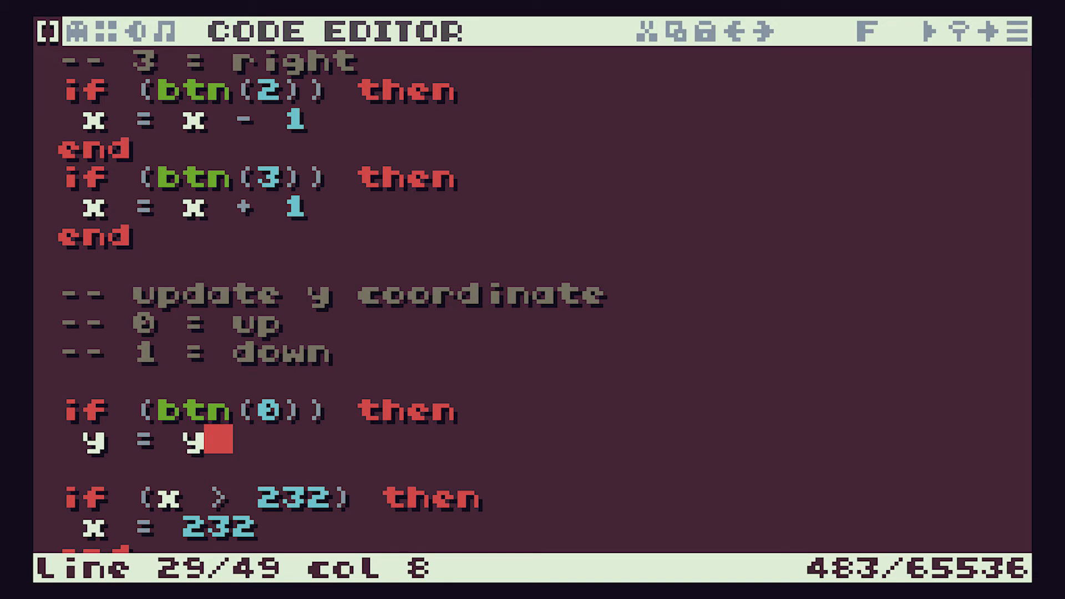
type("- 1")
type("end")
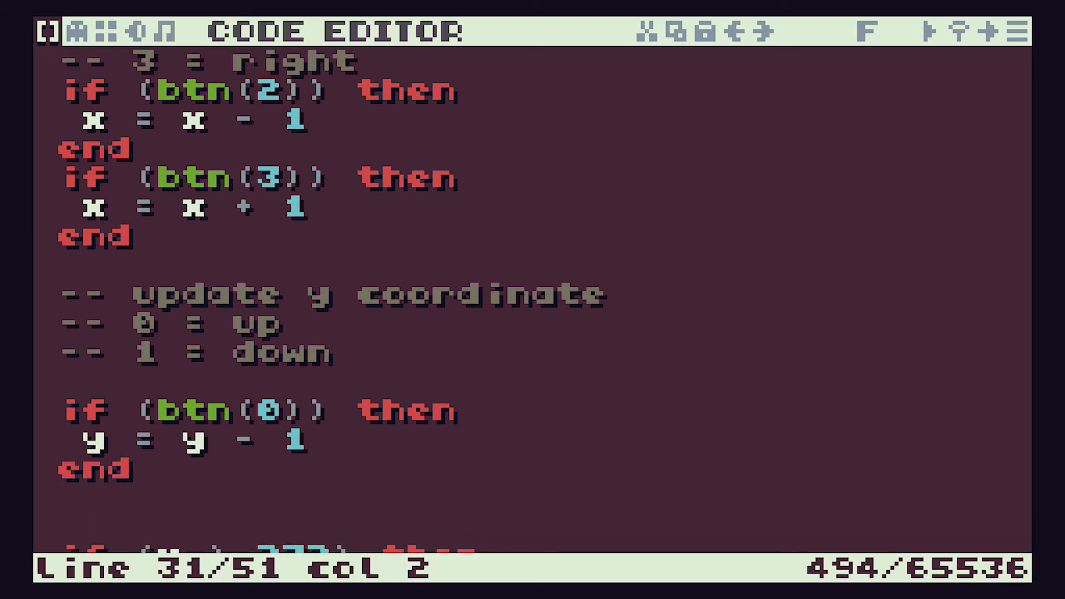
Write the if (btn(1)) then y = y + 1 end block for the down button.
type("if (b")
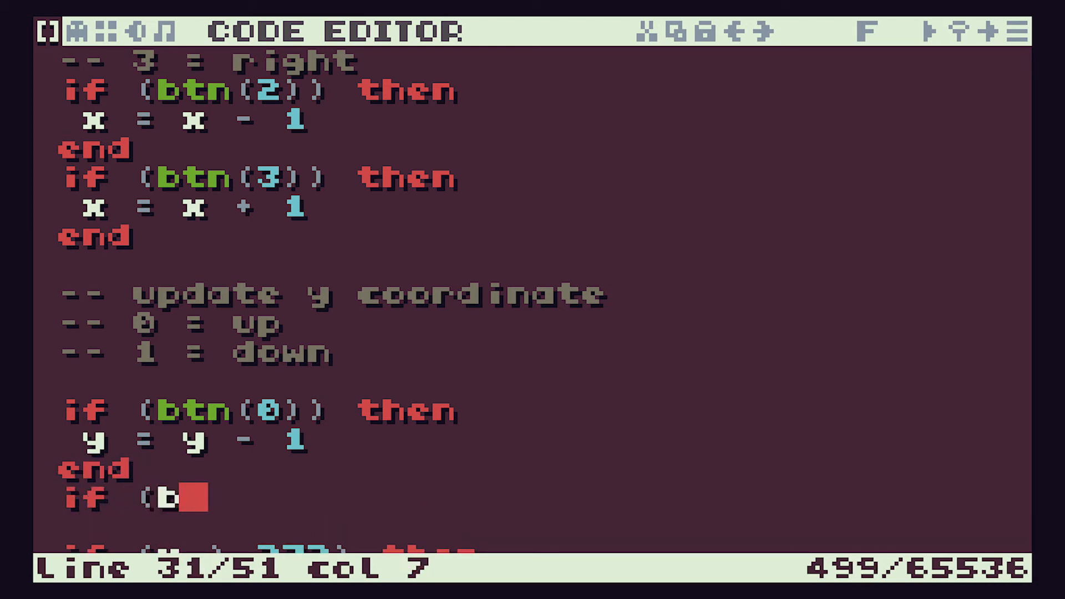
type("tn(1)) then")
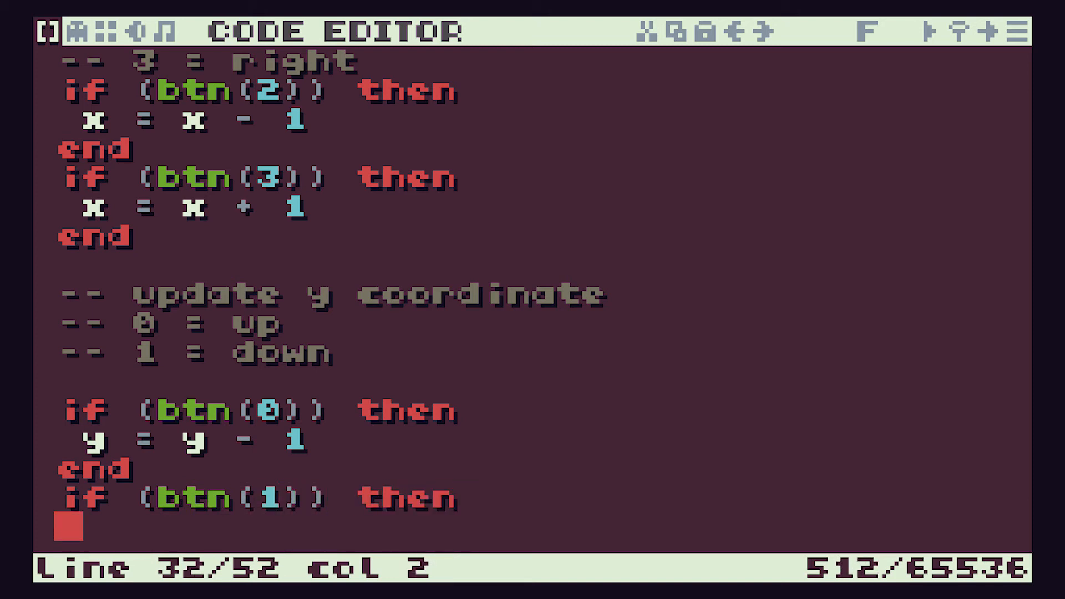
type("y = y + 1")
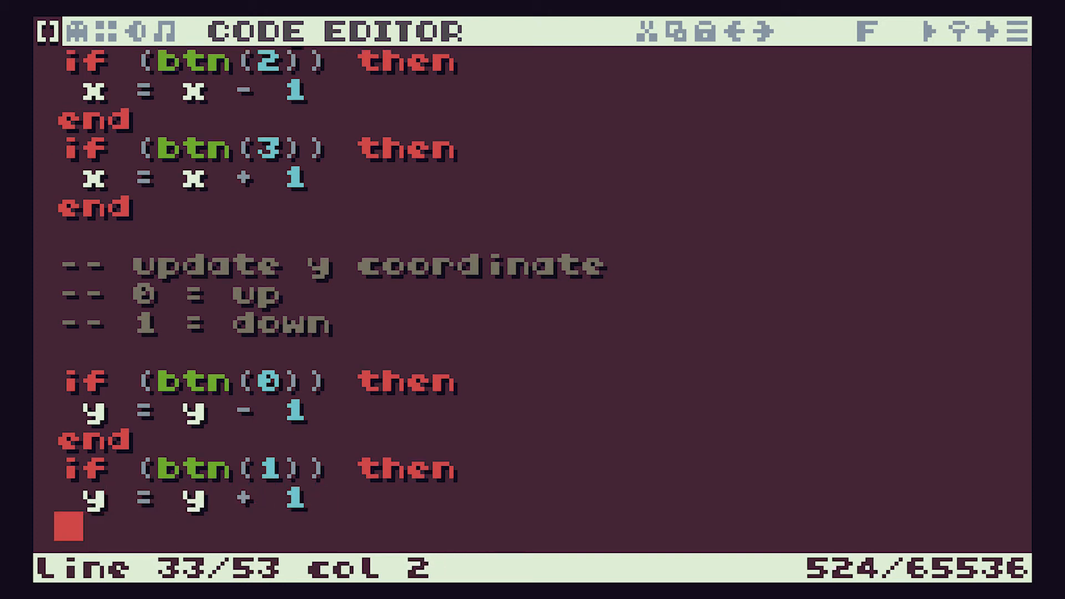
type("end")
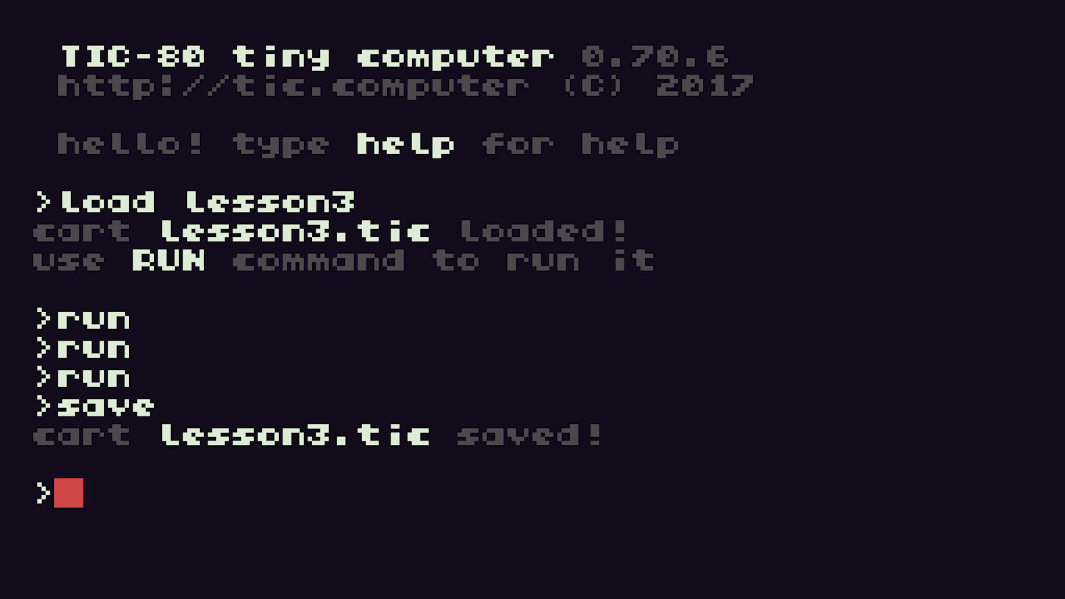
Return to the console to save the lesson3 cart.
key("escape")
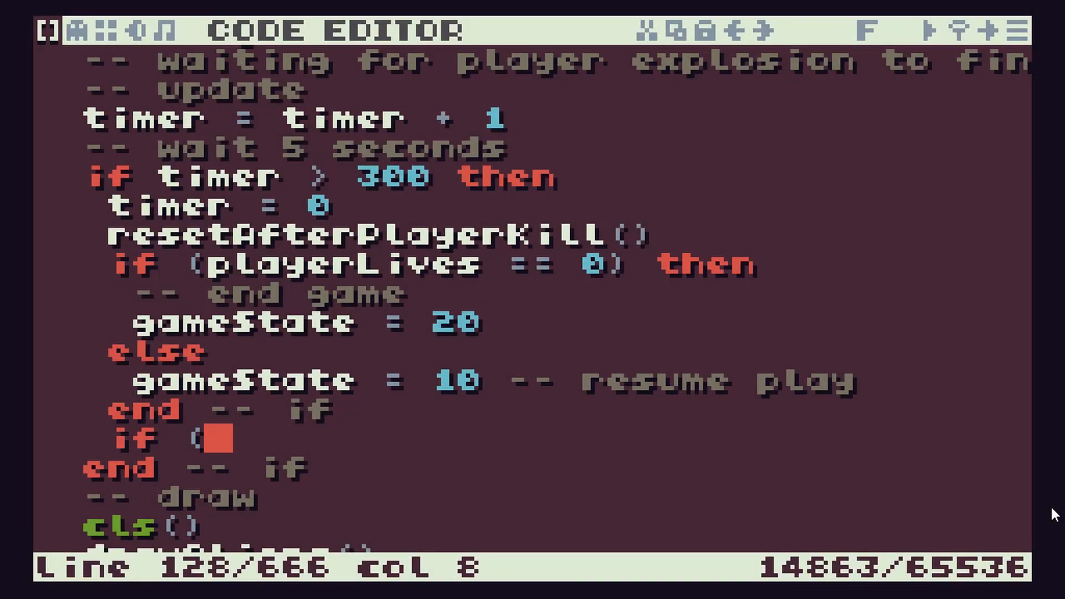